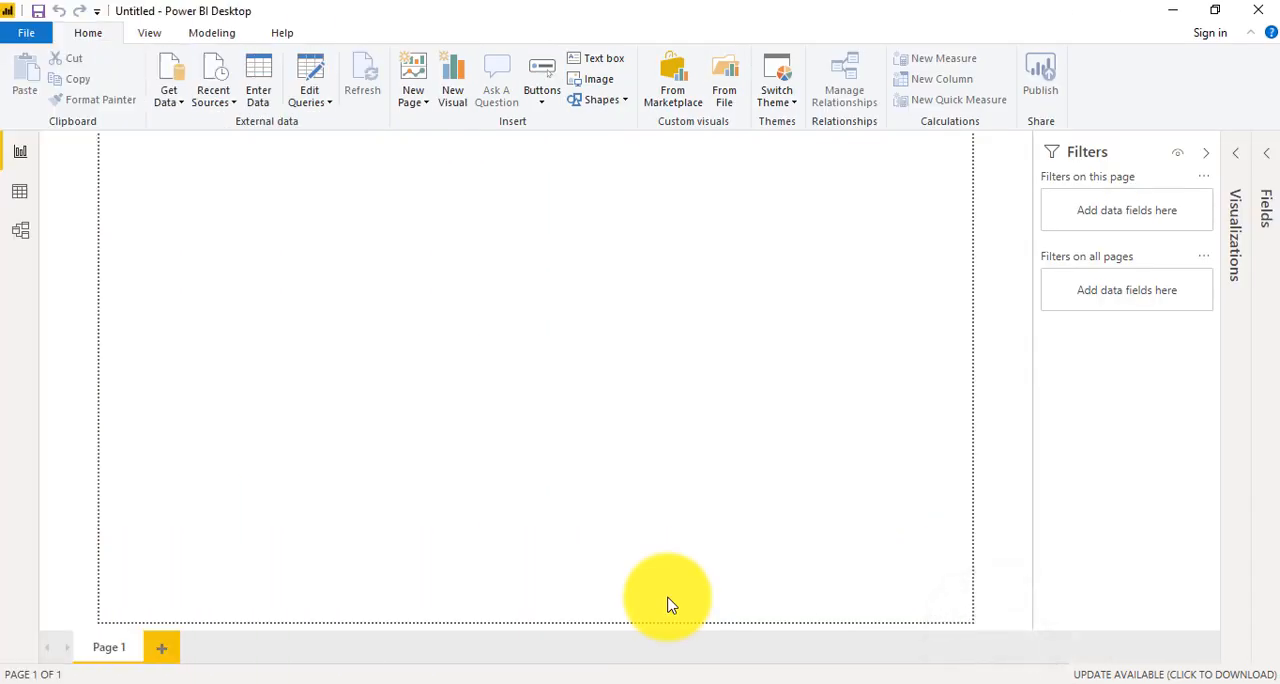
mouse_move(716, 664)
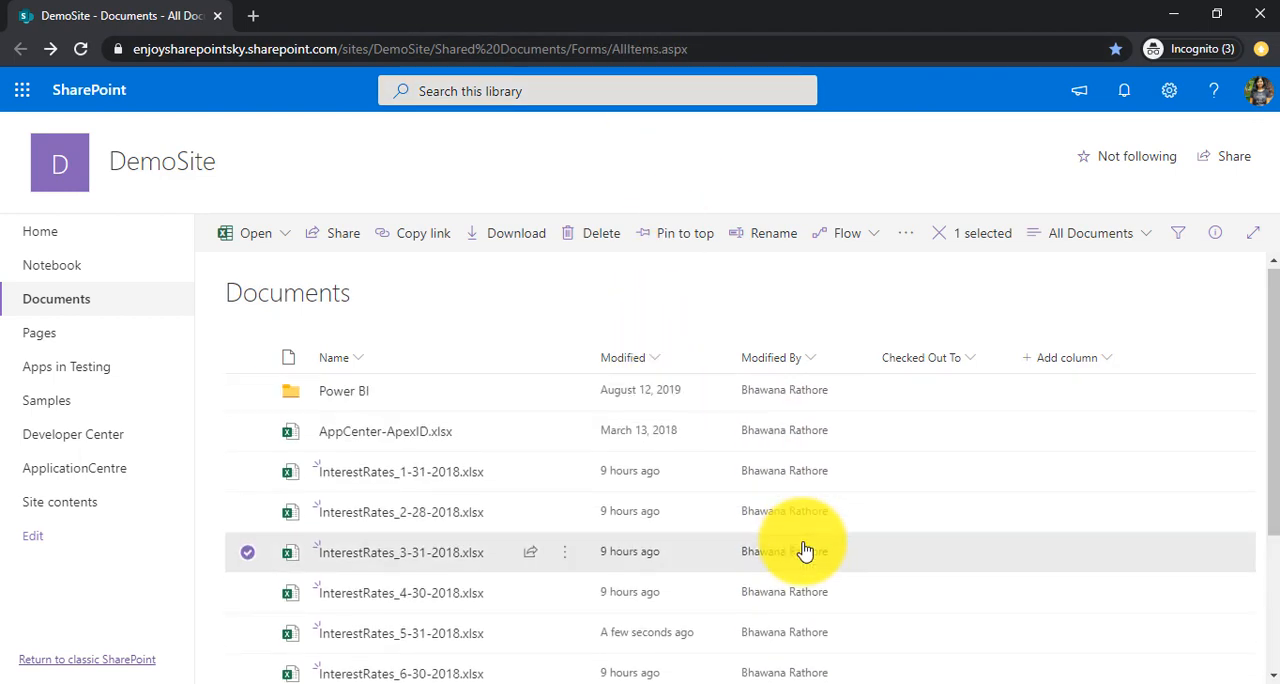
From Get Data, search 'Share' and connect to the SharePoint folder source.
left_click(410, 48)
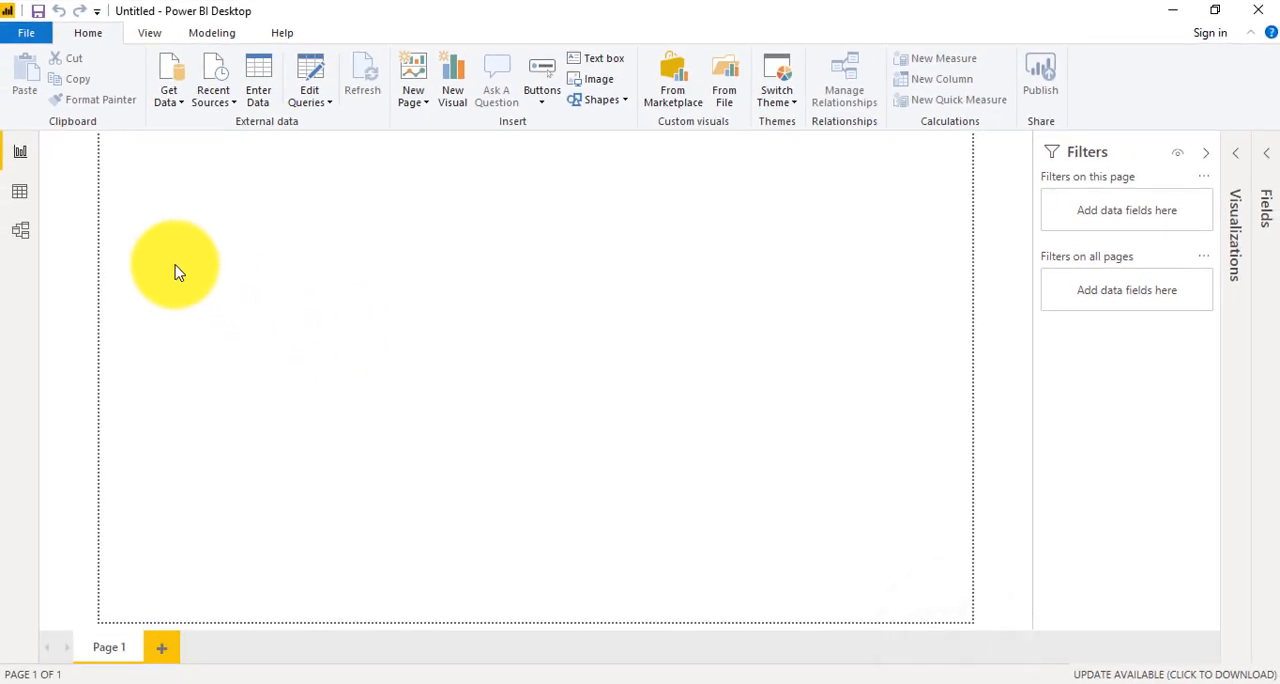
left_click(168, 80)
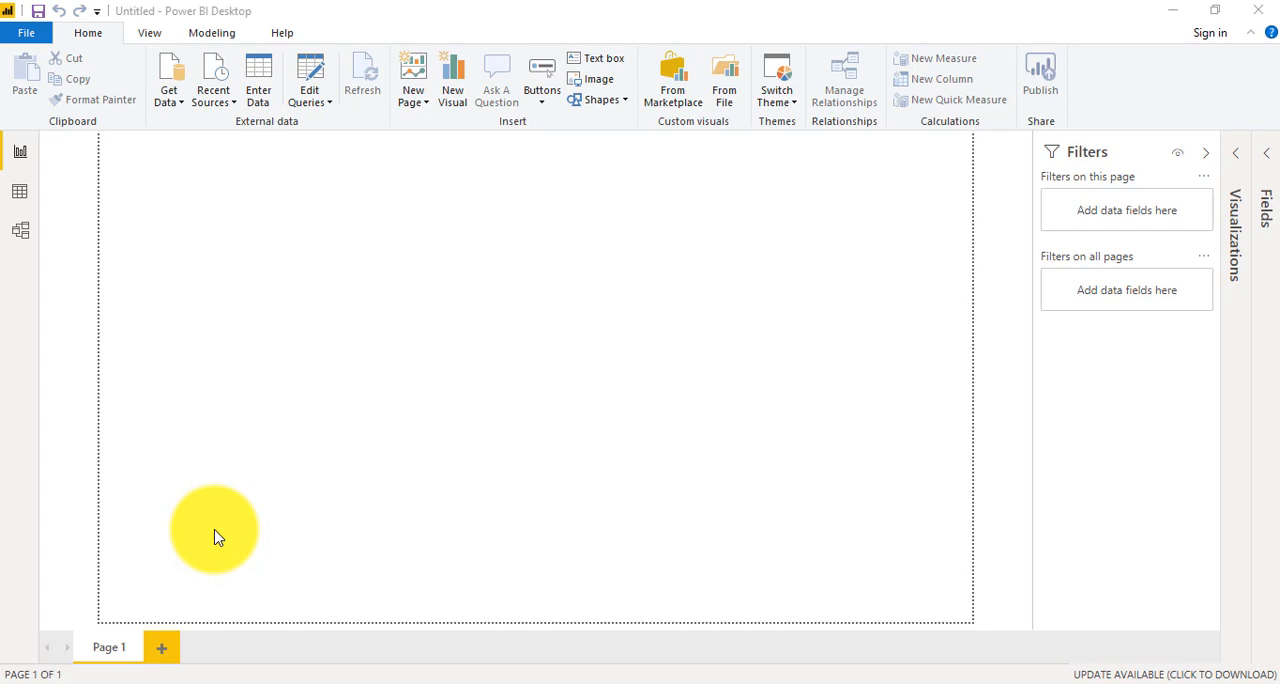
left_click(168, 76)
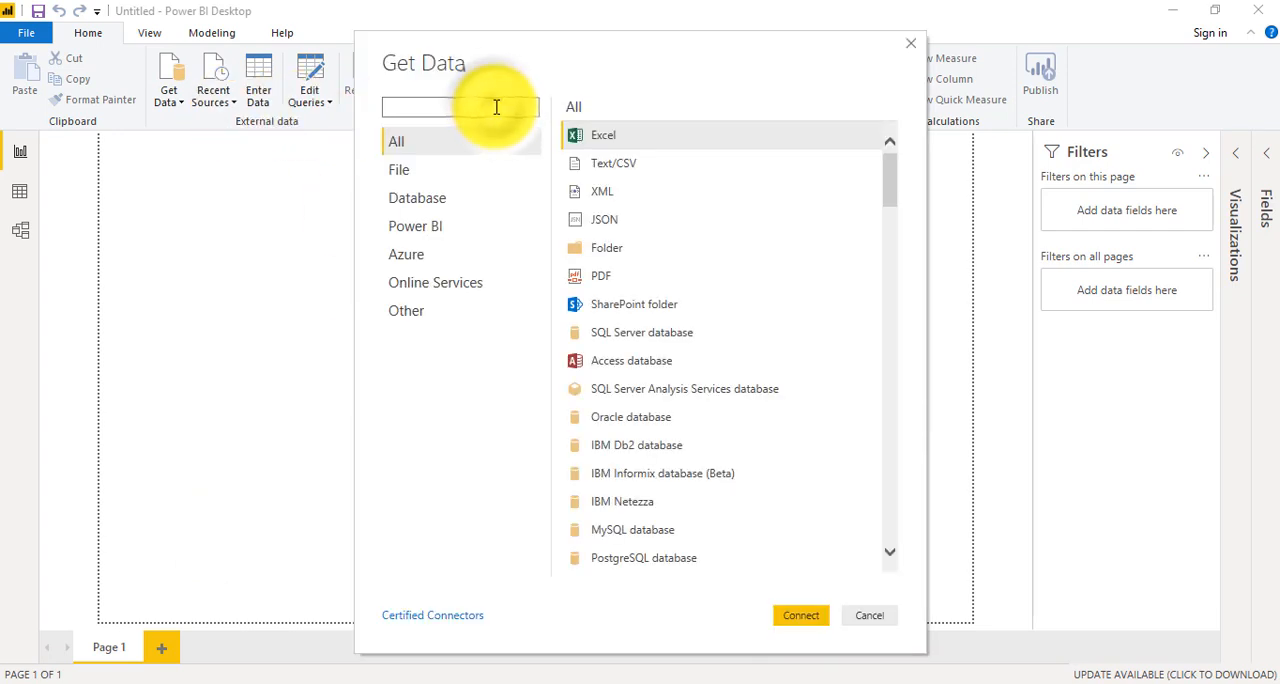
type("Sharep")
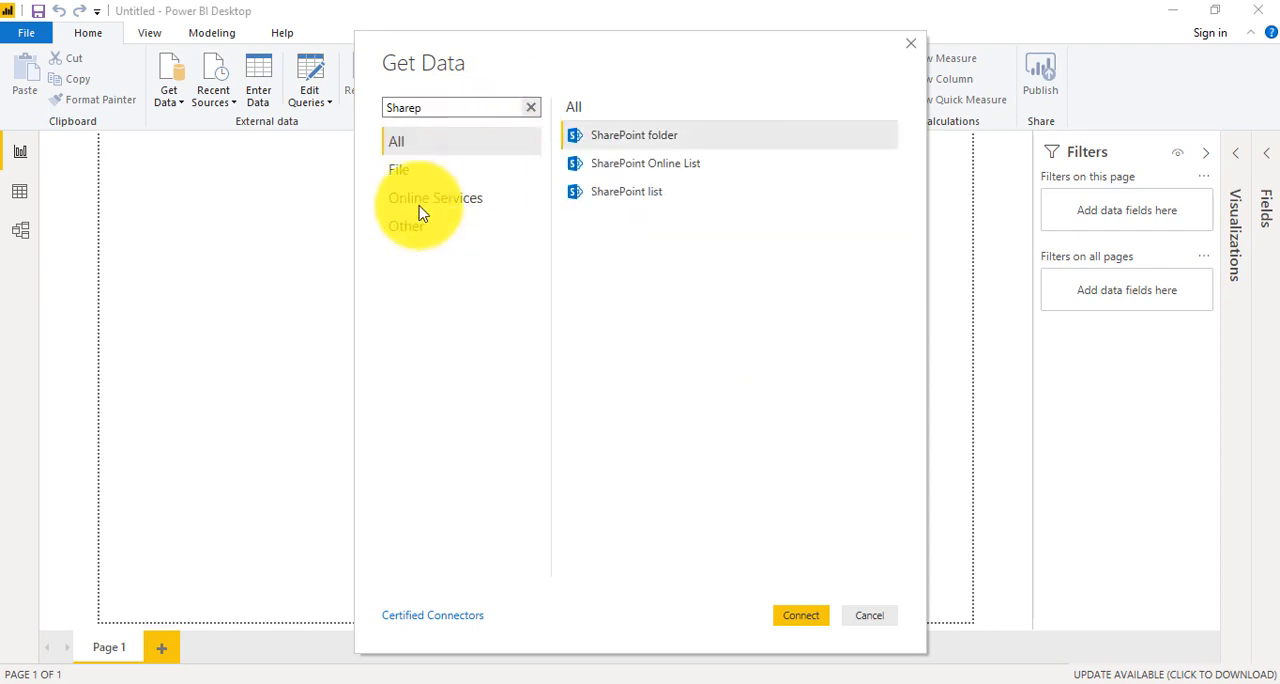
mouse_move(634, 136)
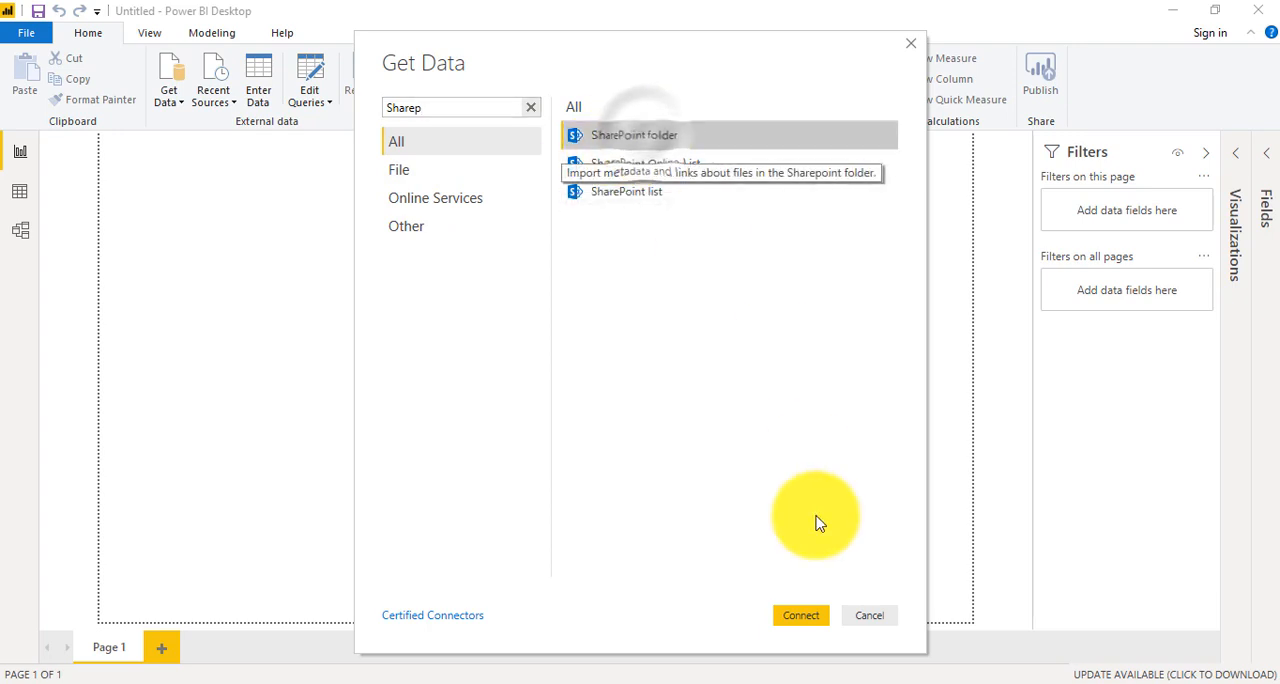
left_click(868, 616)
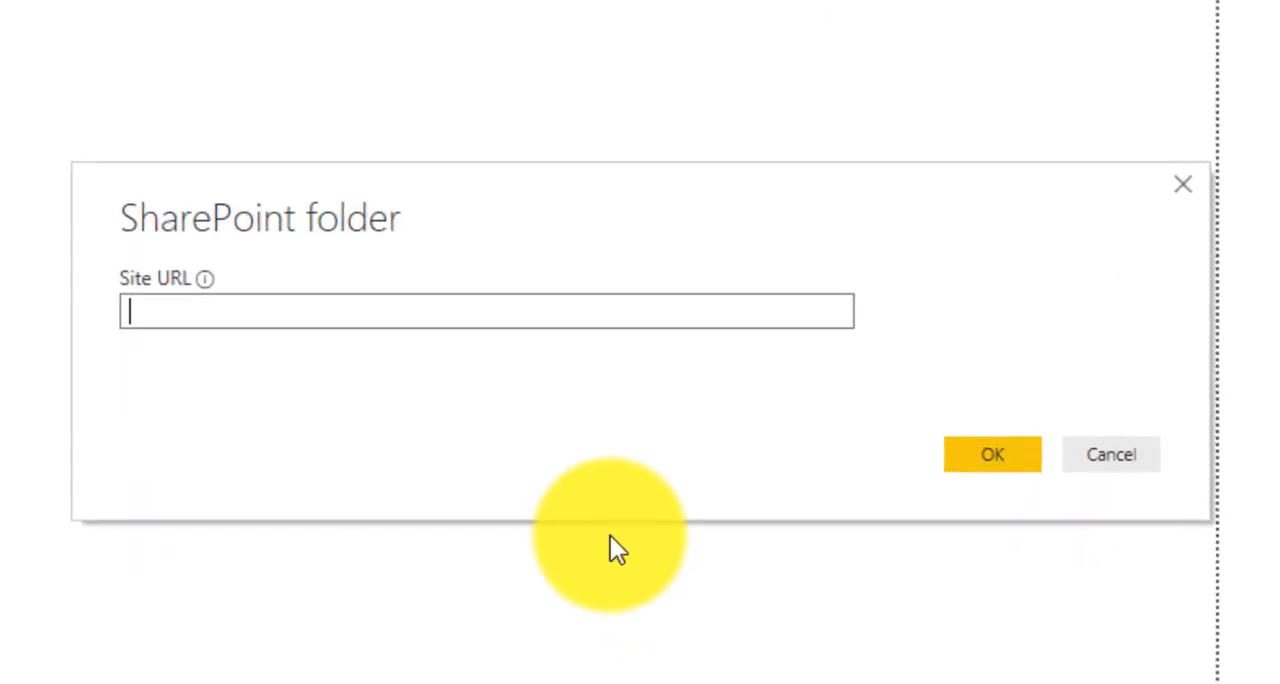
mouse_move(232, 272)
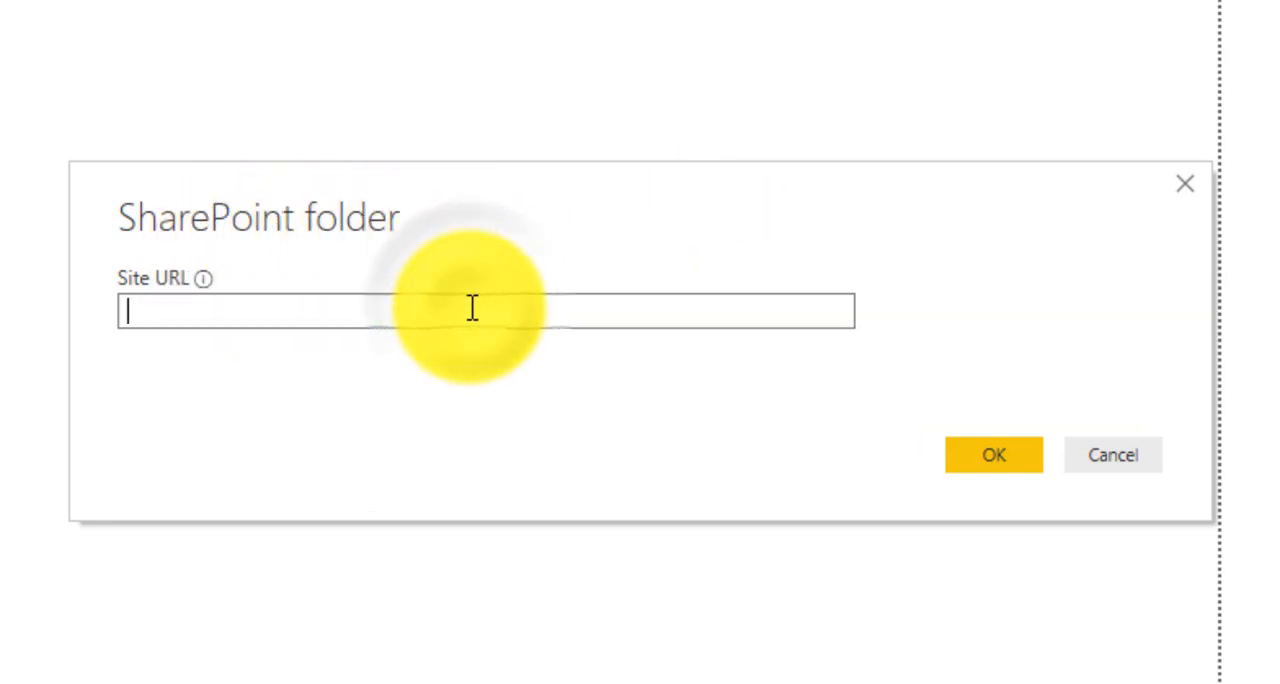
type("pointsky.sharepoint.com/sites/DemoSite/Shared%20Documents/Forms/AllItems.aspx")
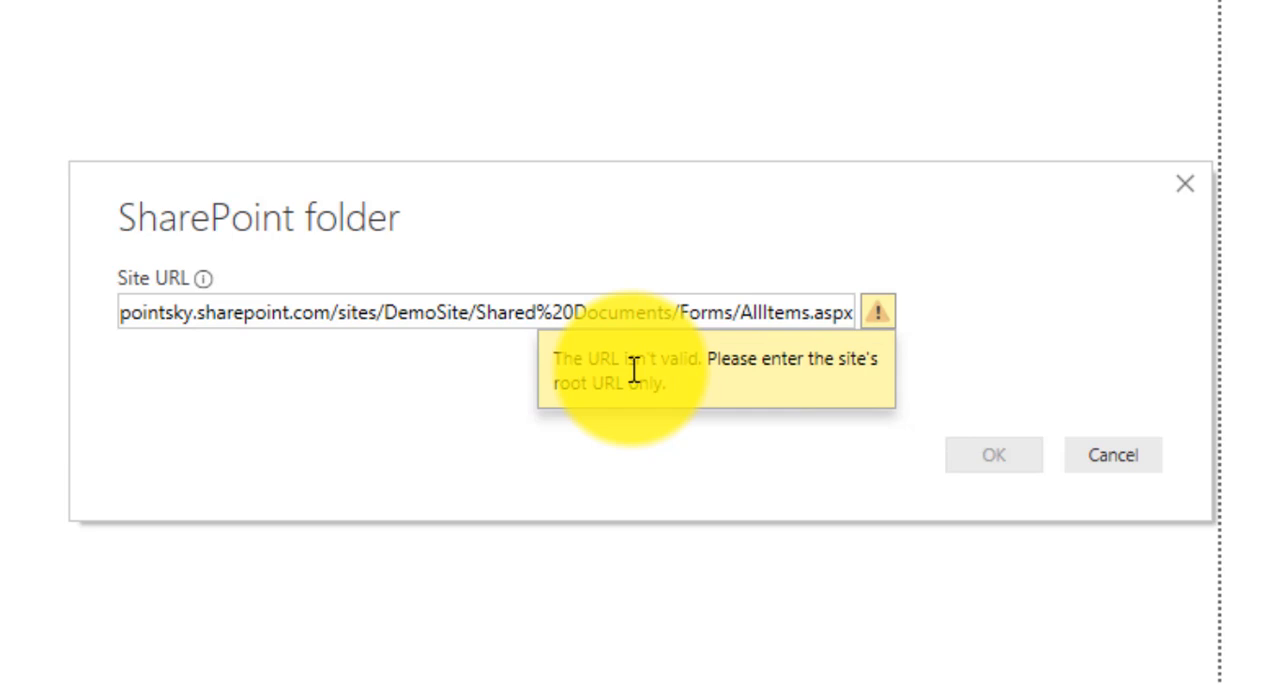
mouse_move(756, 390)
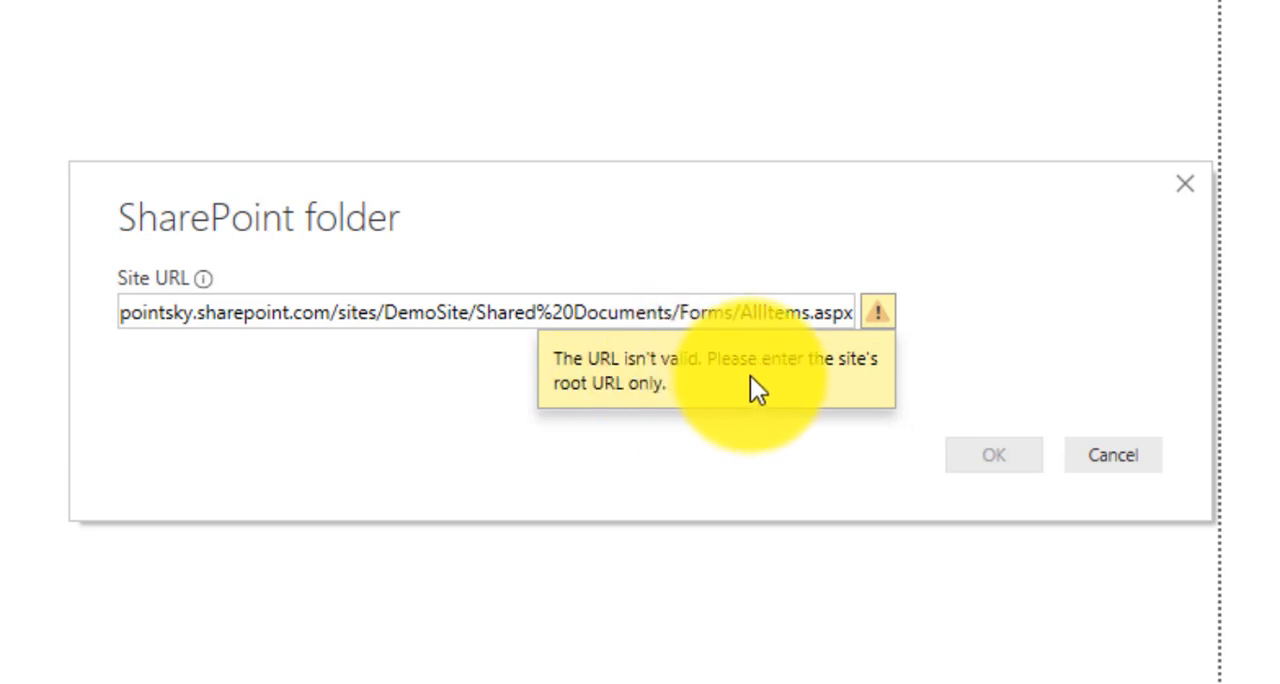
mouse_move(584, 410)
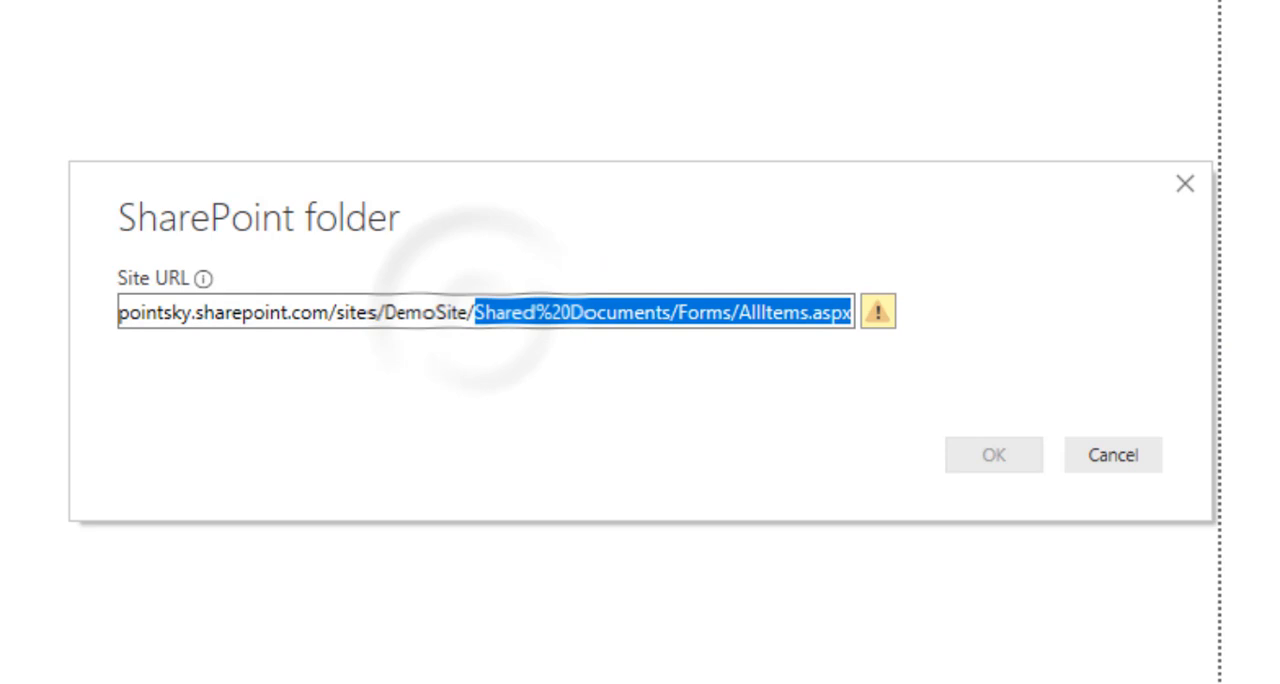
type("https://enjoysharepointsky.sharepoint.com/sites/DemoSite/")
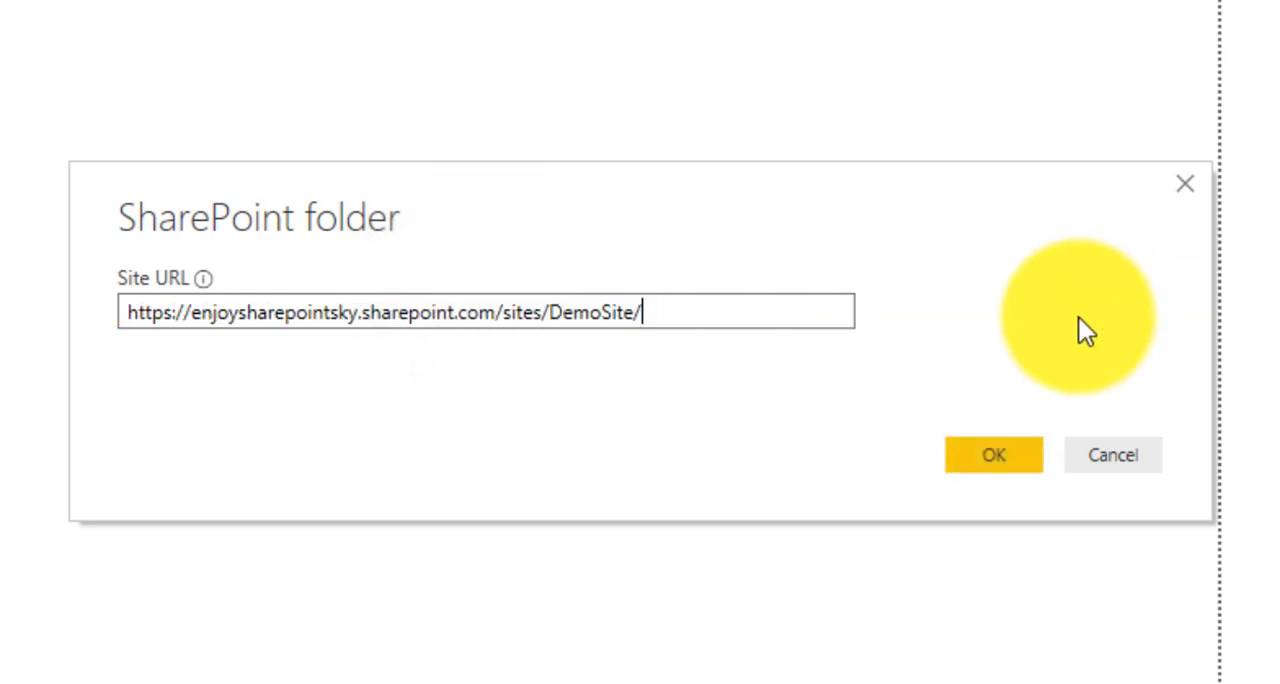
left_click(992, 456)
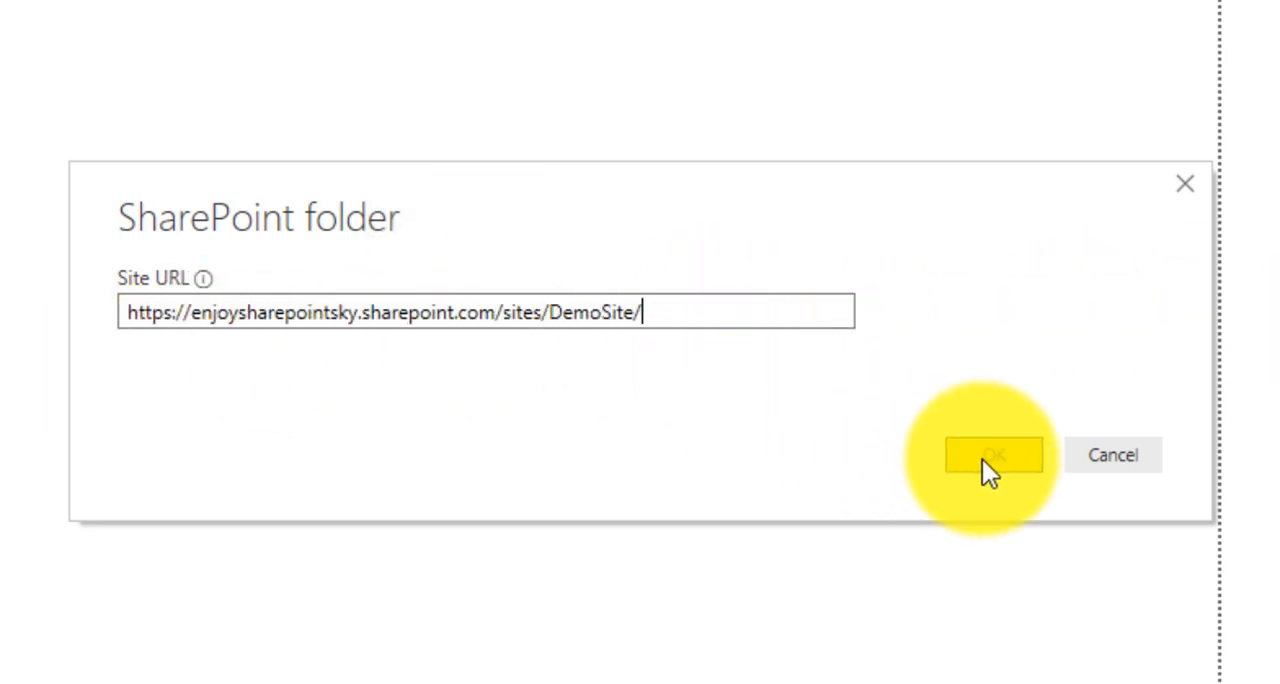
left_click(990, 456)
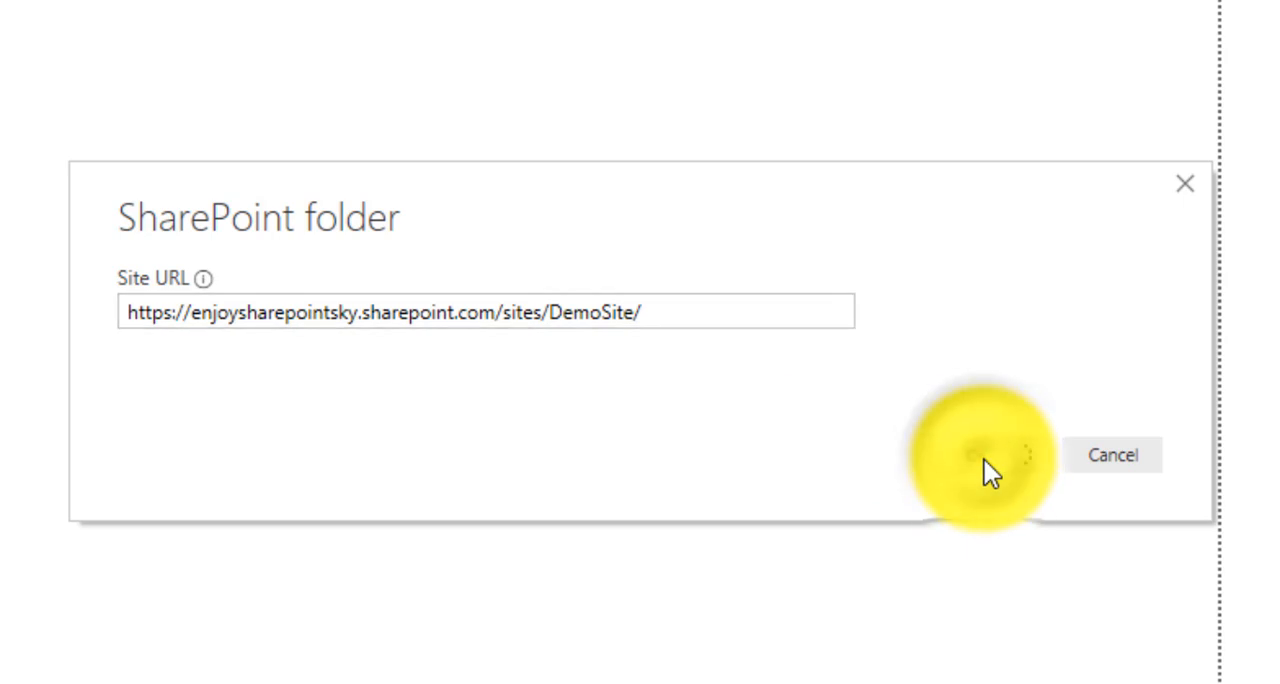
Confirm the connection so the site's file preview appears, then go to the combine options.
left_click(970, 456)
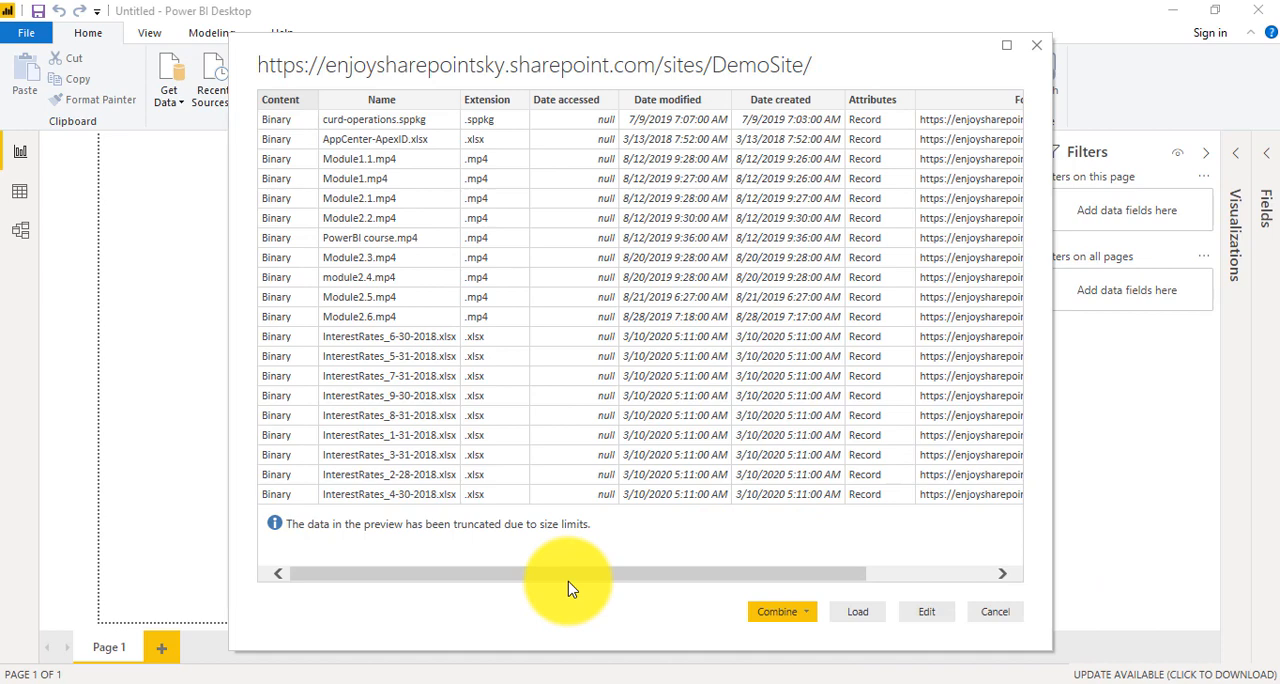
mouse_move(1012, 612)
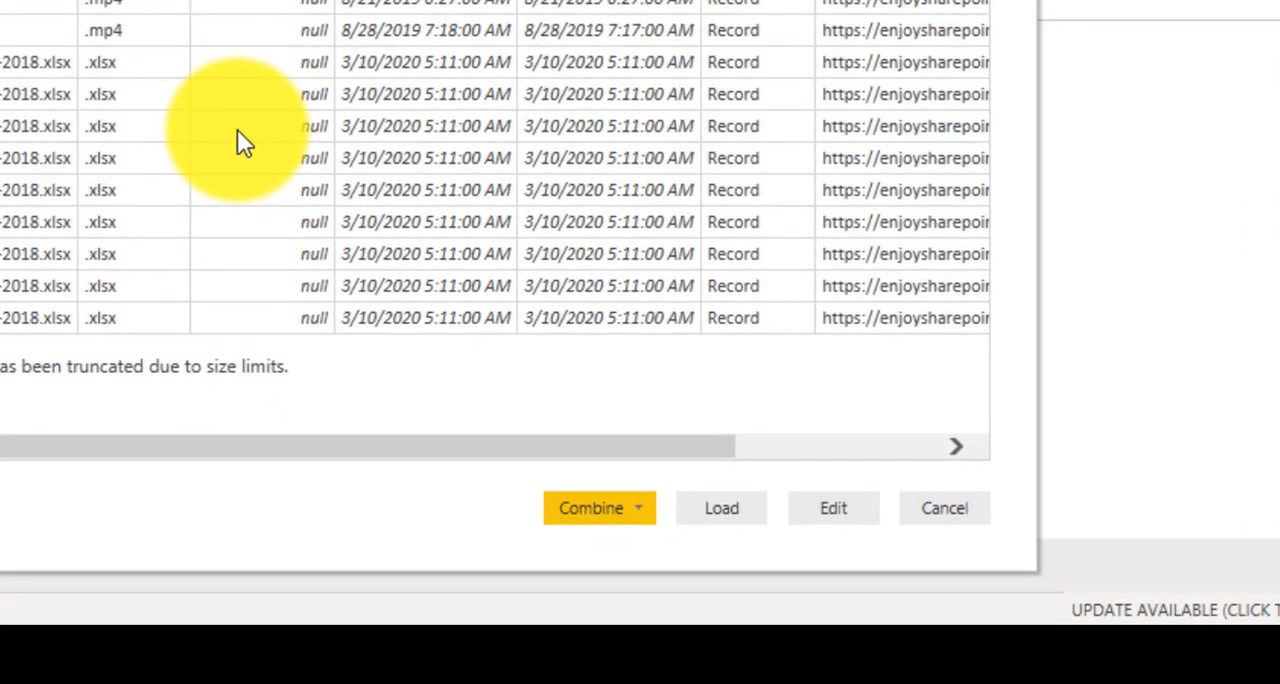
mouse_move(192, 120)
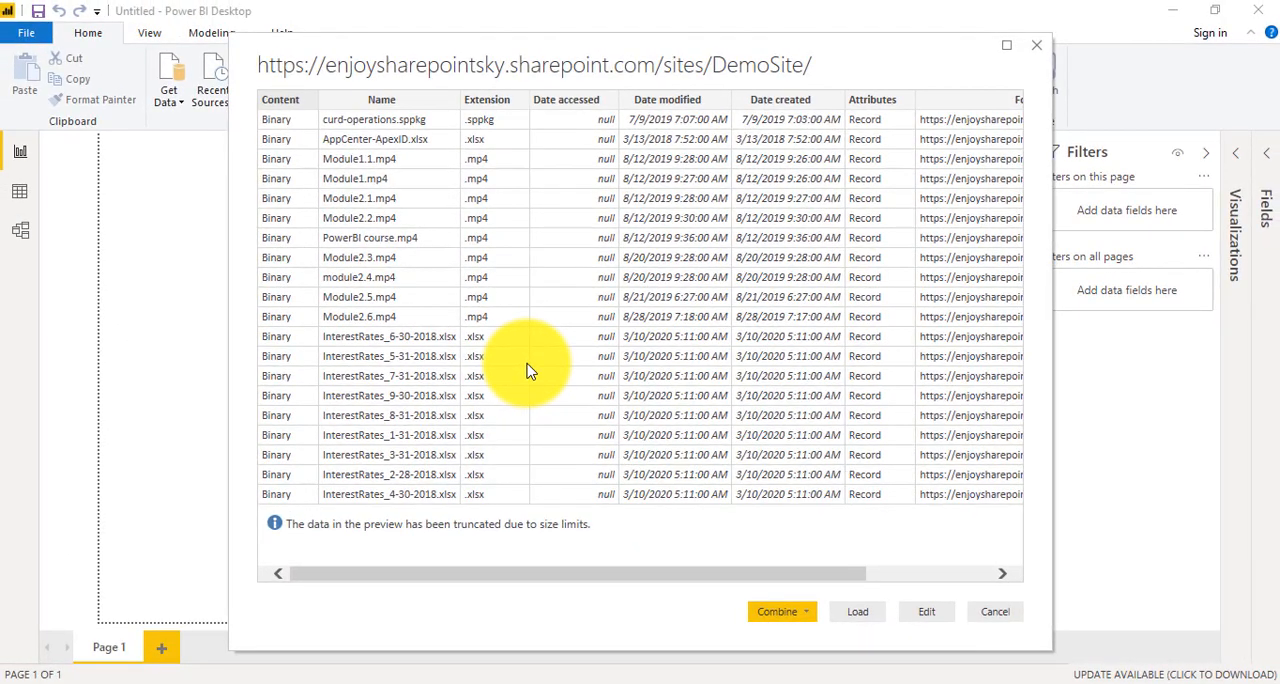
mouse_move(500, 370)
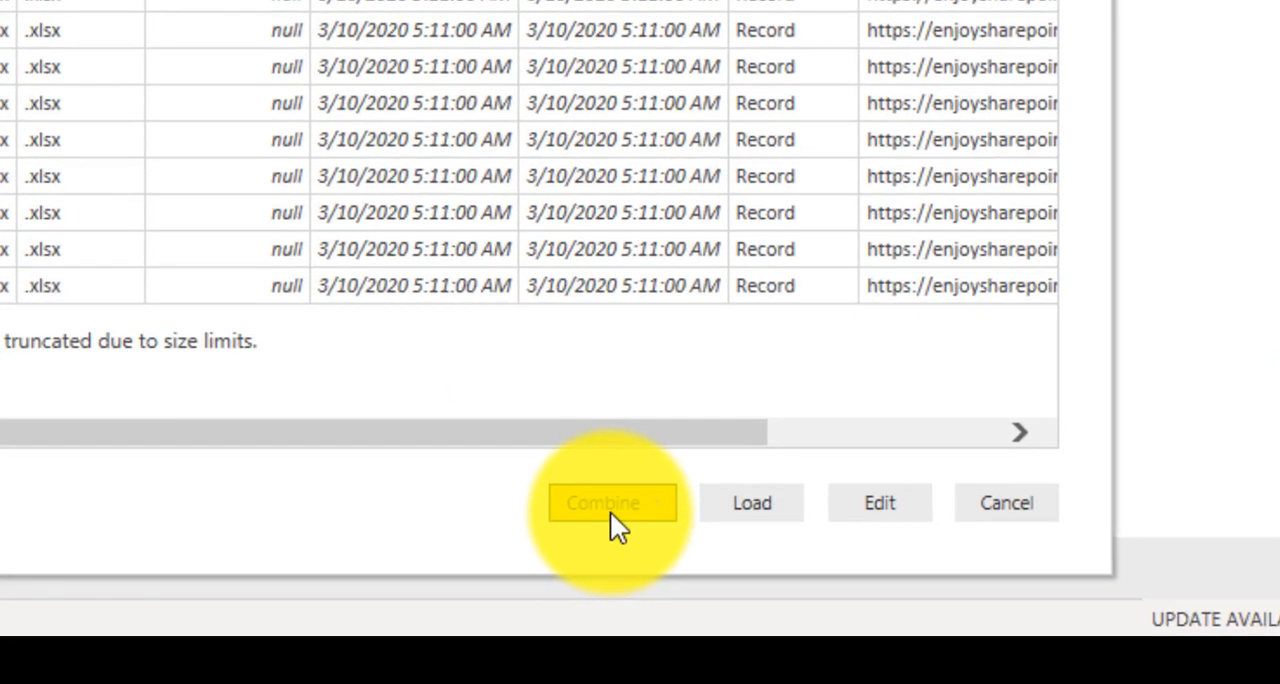
left_click(604, 502)
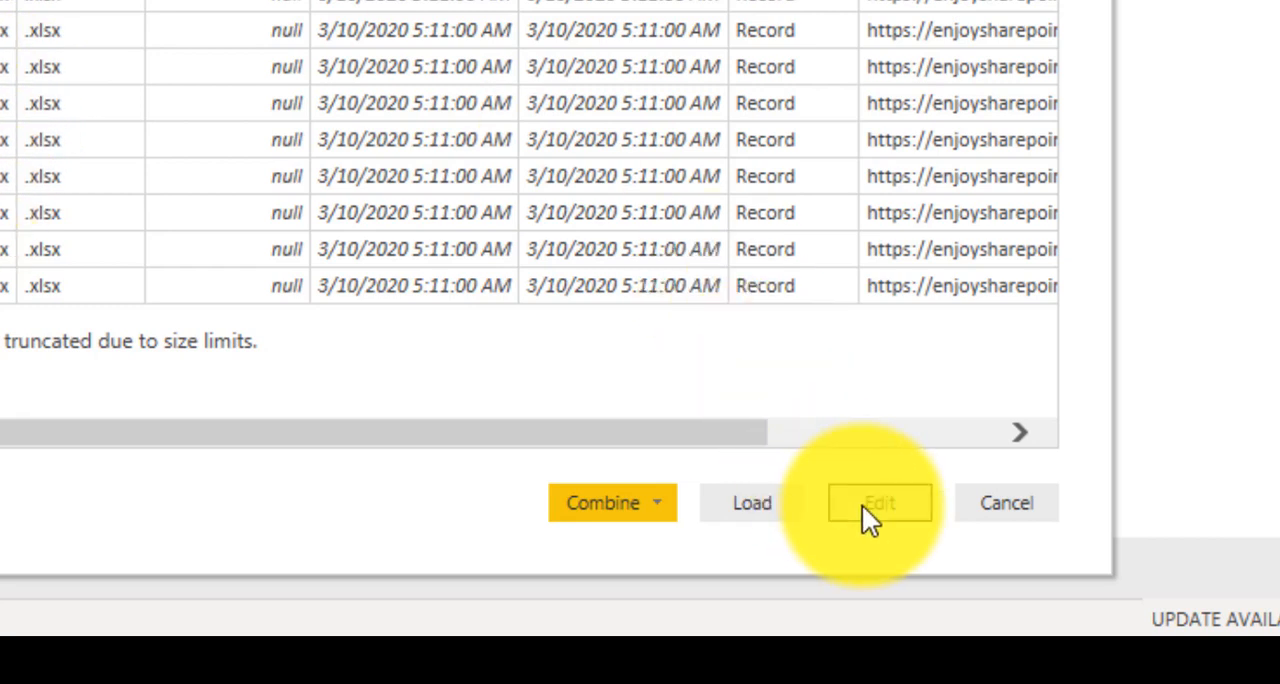
Edit the file list as a query and filter the Name column to keep only the .xlsx workbooks.
left_click(880, 502)
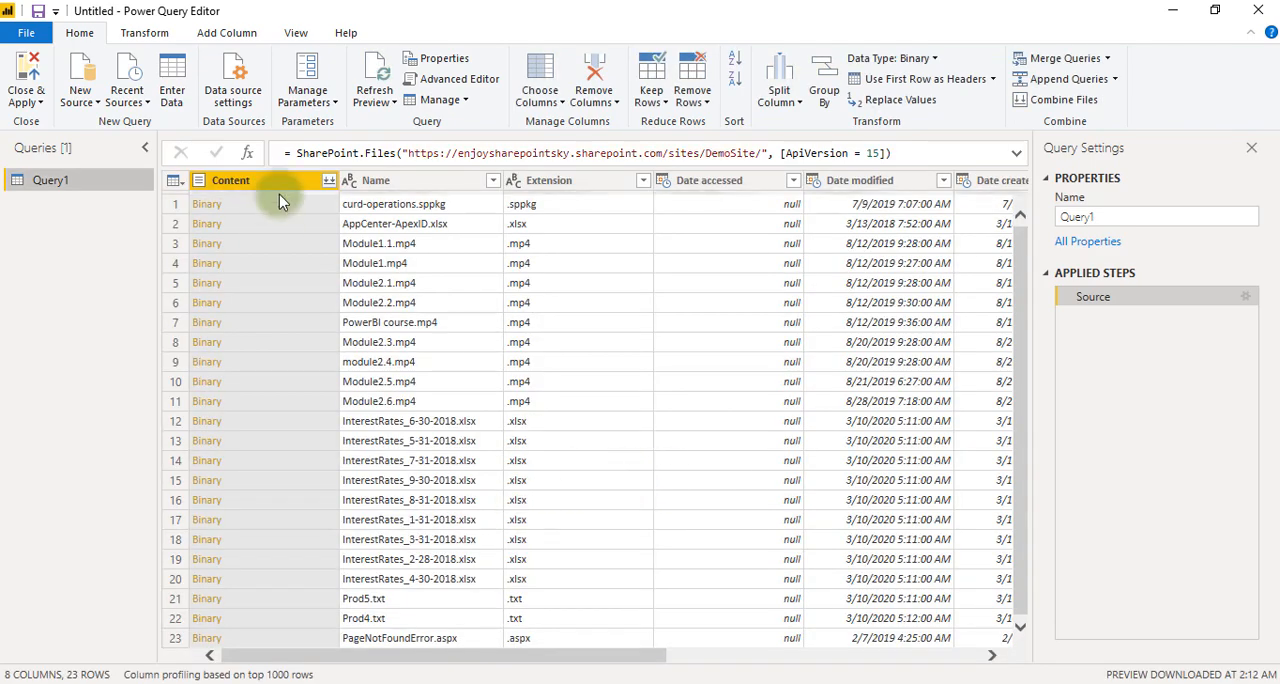
scroll("right", 3)
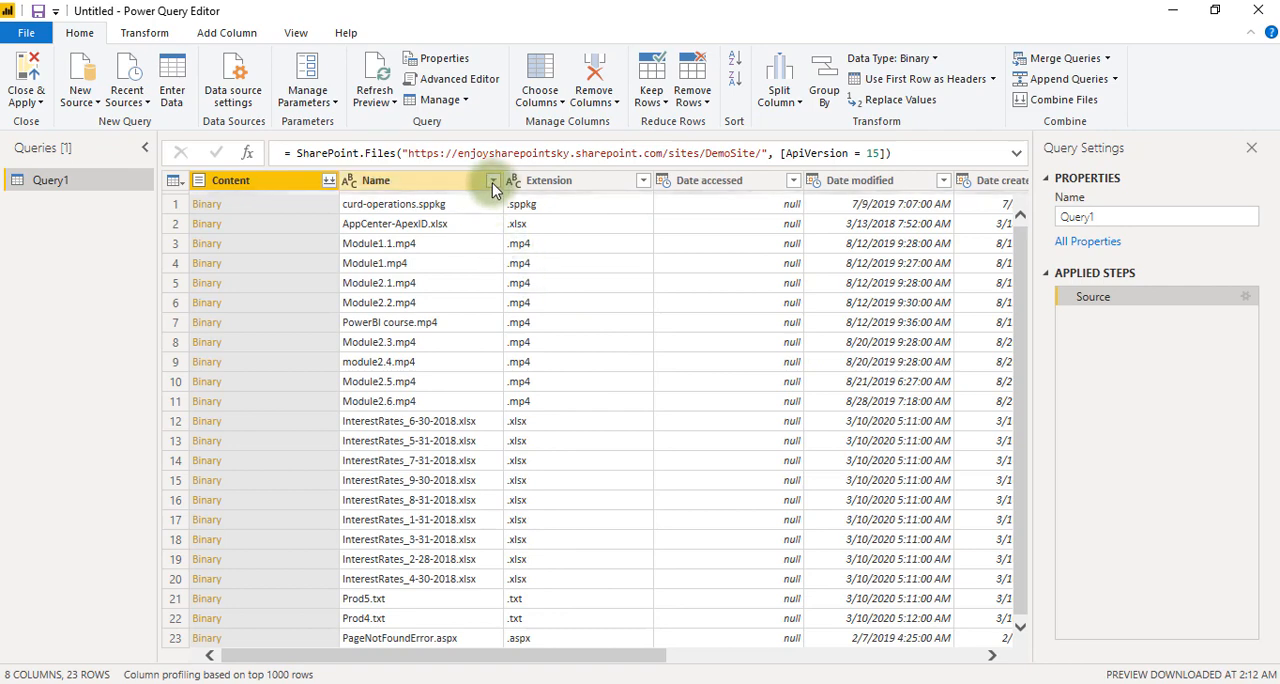
left_click(492, 180)
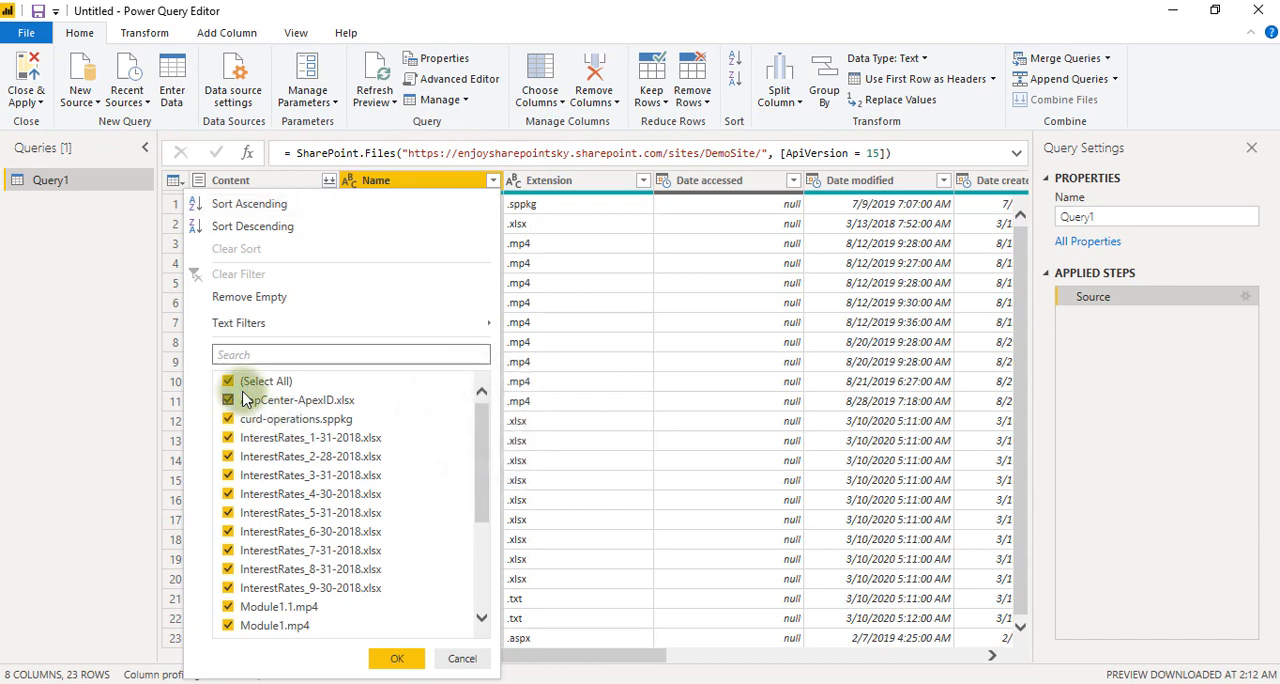
left_click(228, 400)
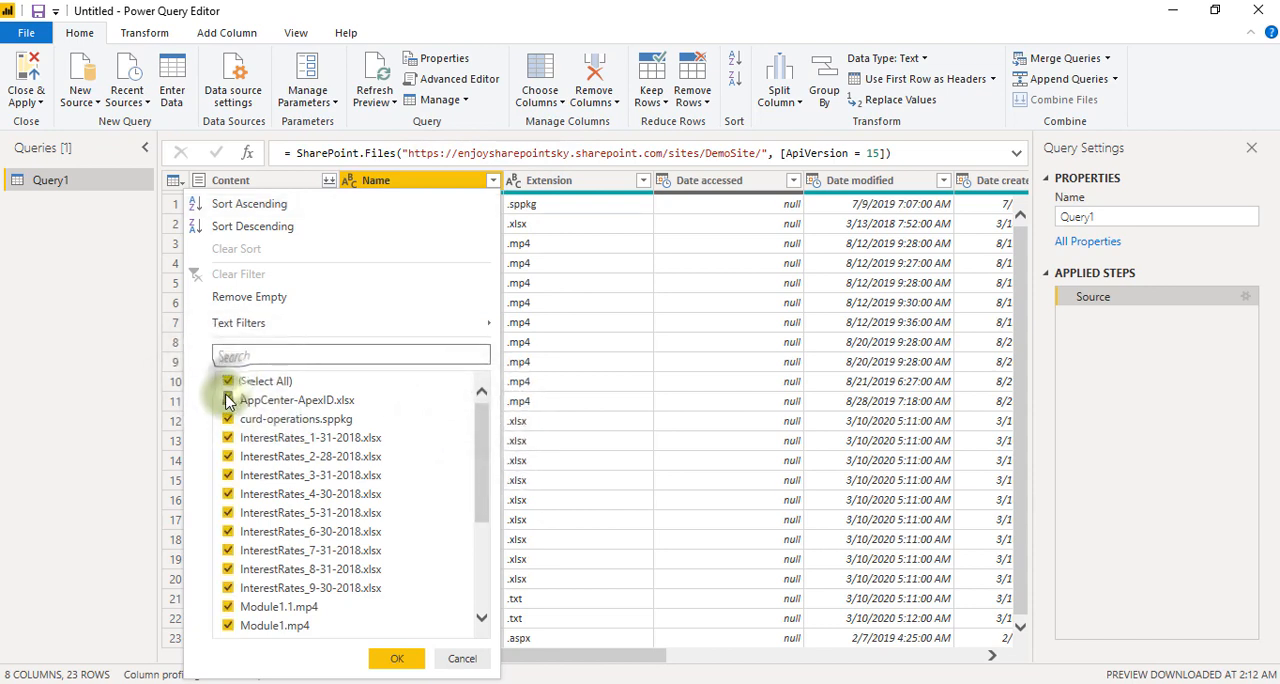
left_click(228, 400)
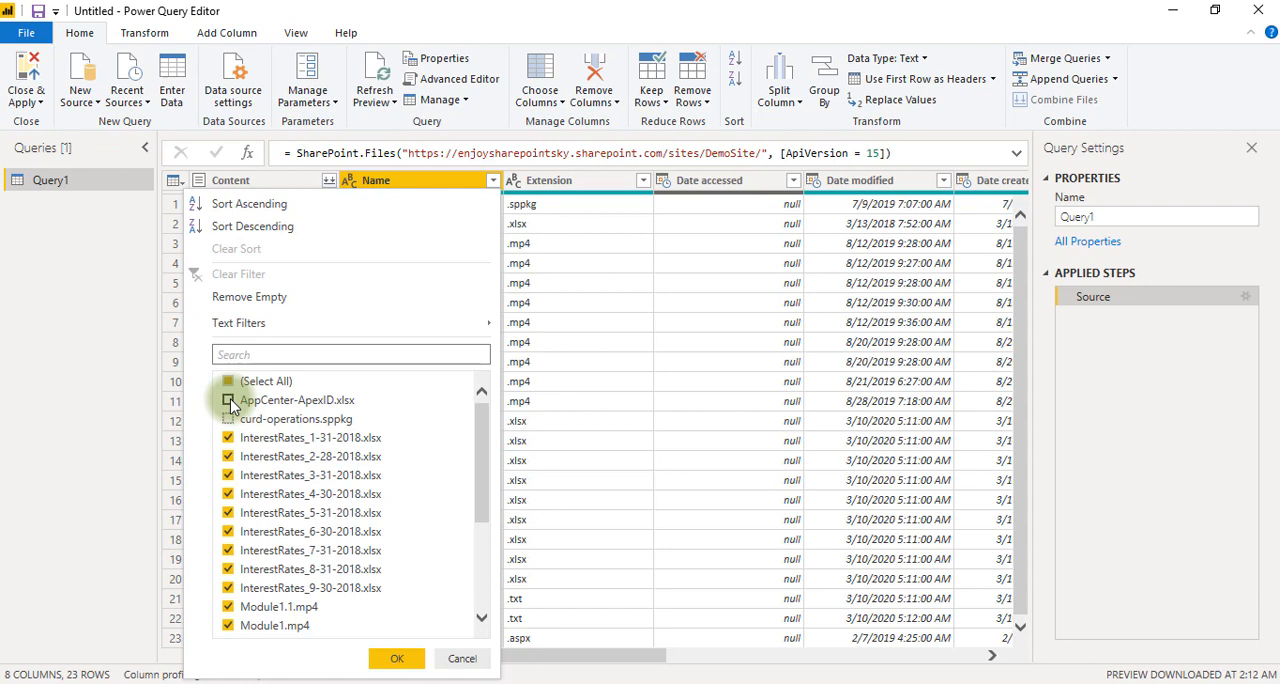
left_click(228, 400)
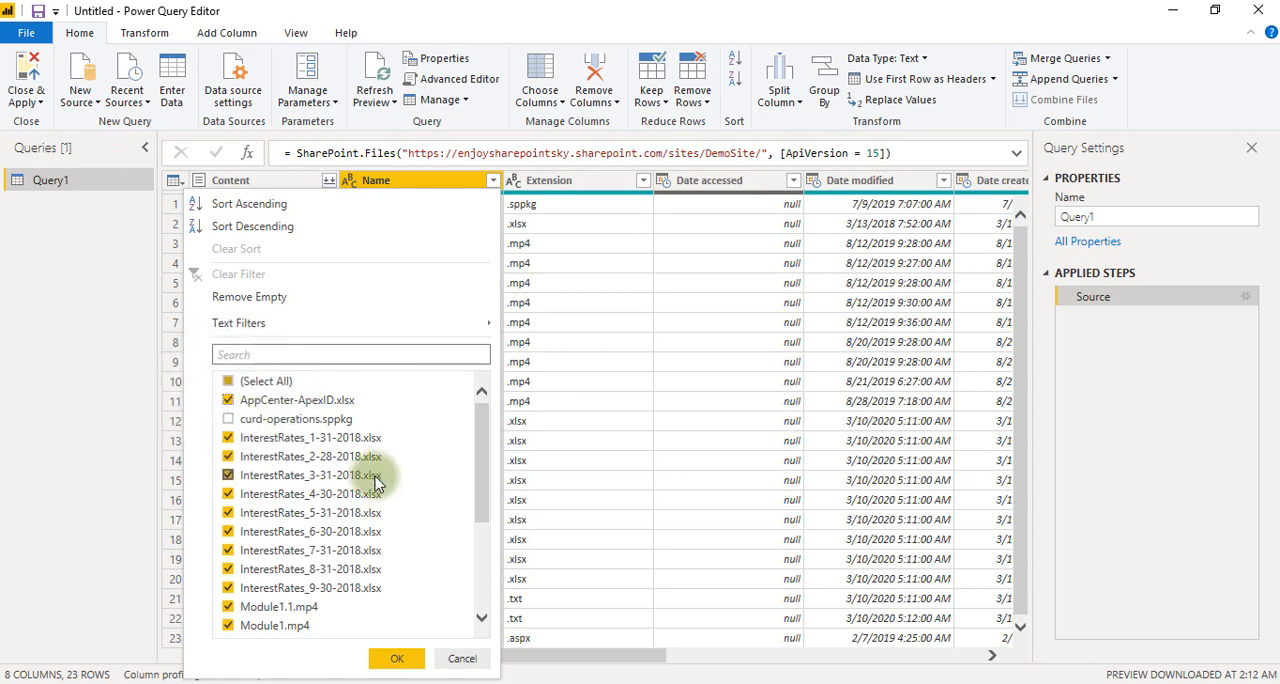
scroll("down", 3)
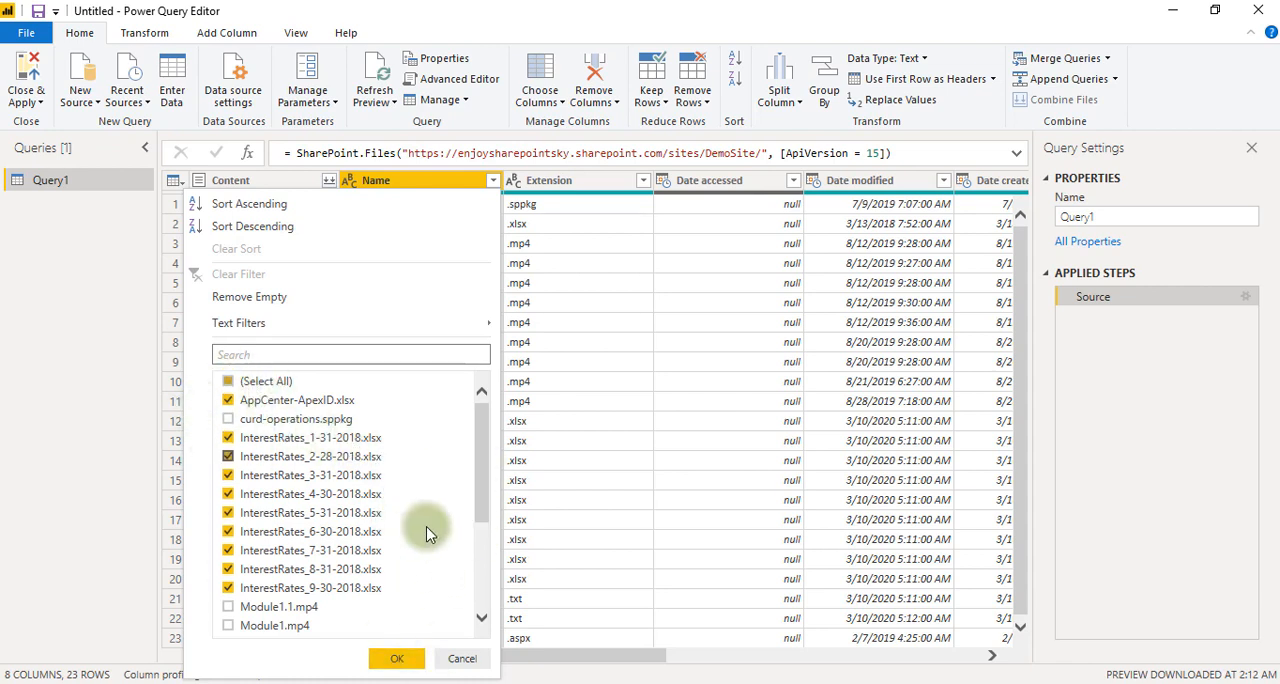
left_click(396, 658)
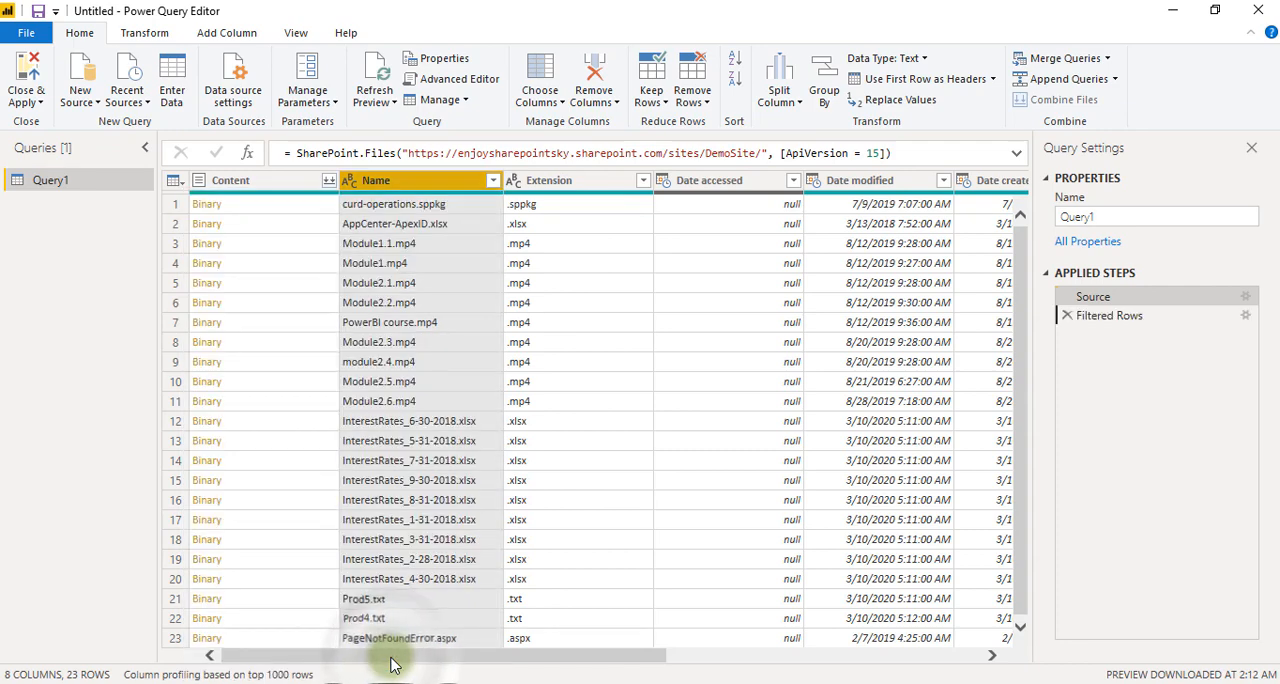
Review the applied Name filter and move to the Content column.
left_click(492, 180)
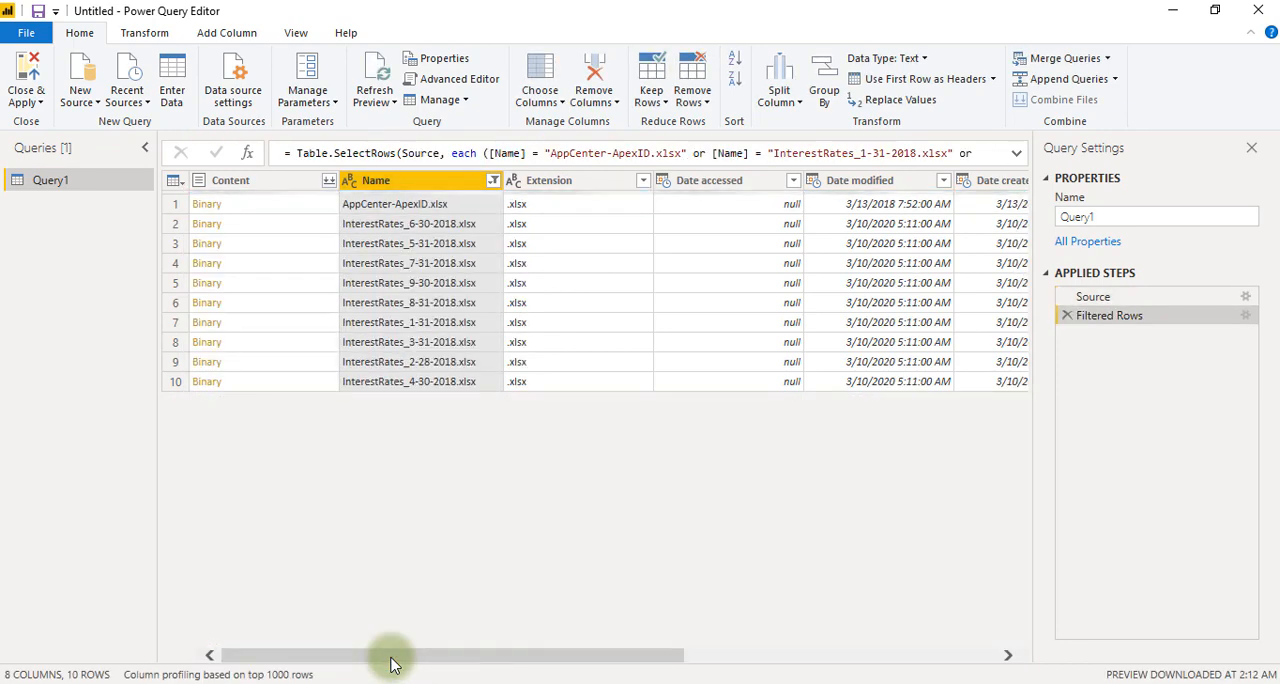
left_click_drag(390, 656, 500, 656)
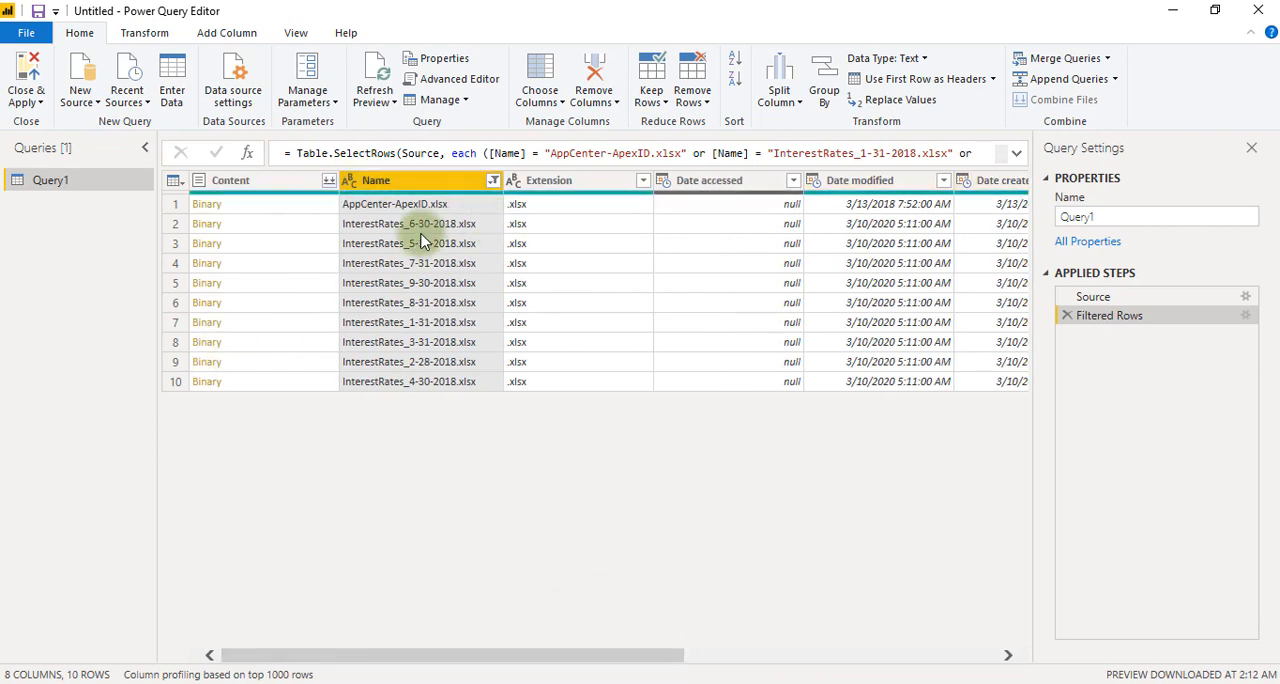
left_click(230, 180)
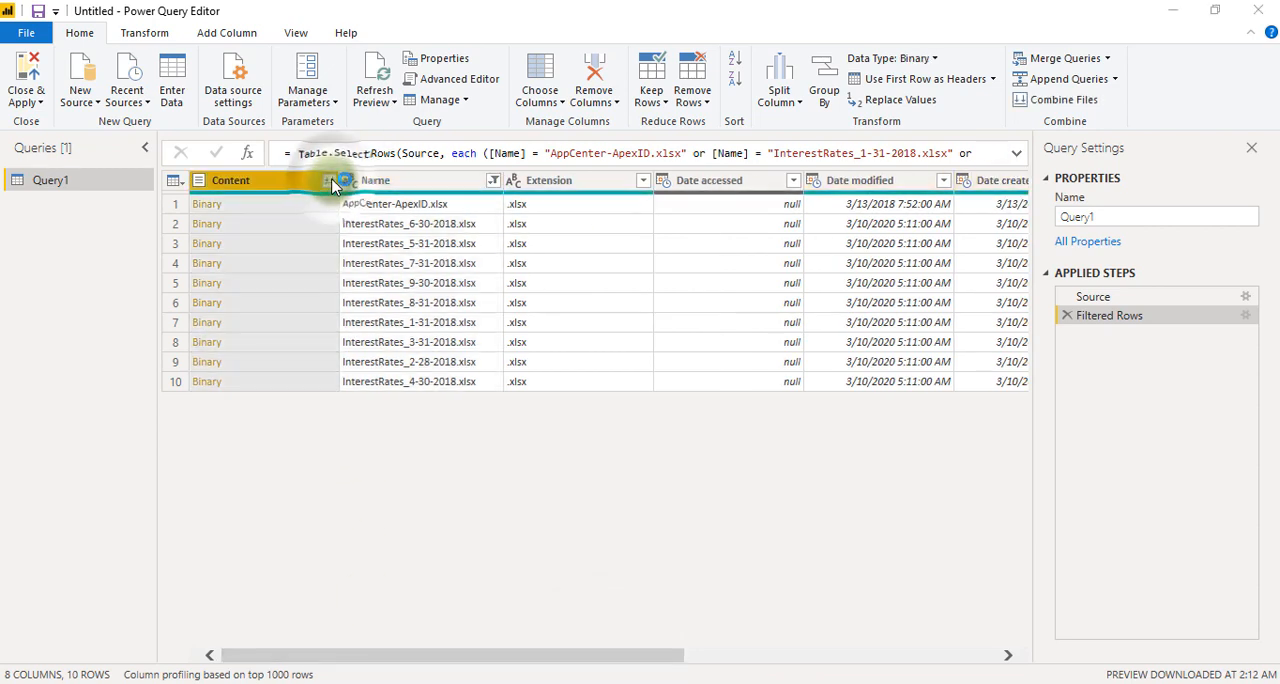
Start Combine Files on the Content column and preview the sample workbook's Table_owssvr_1.
left_click(330, 180)
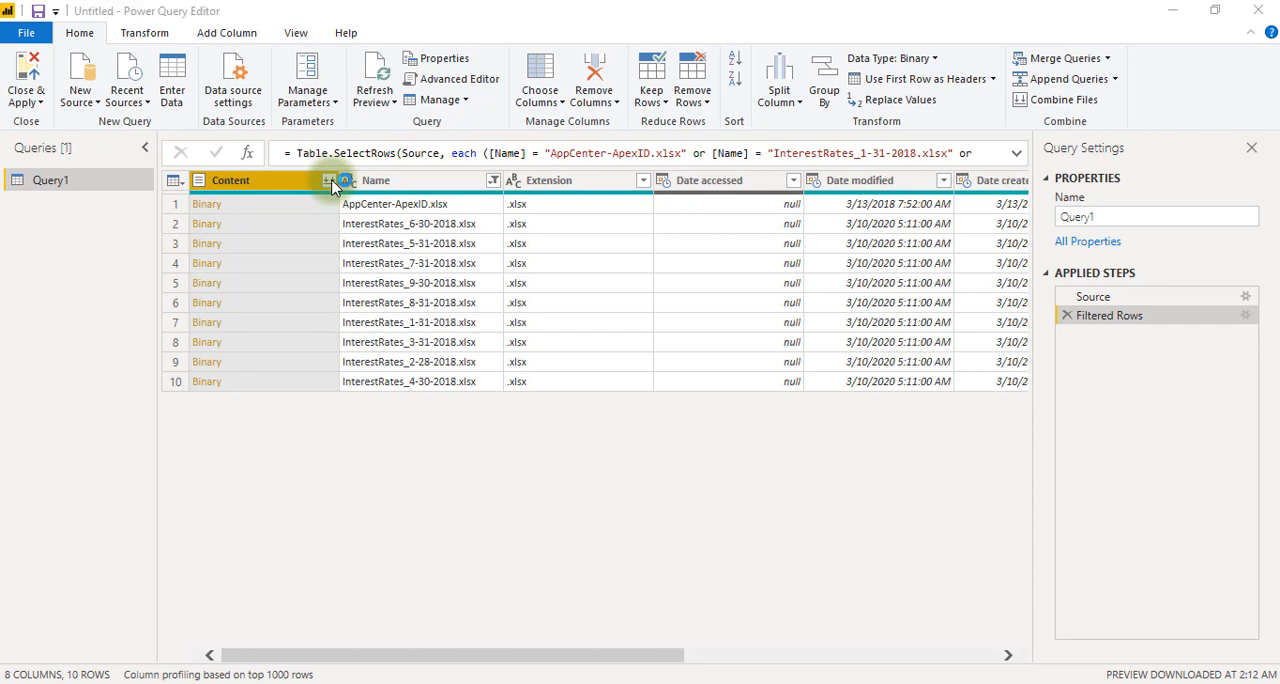
left_click(328, 180)
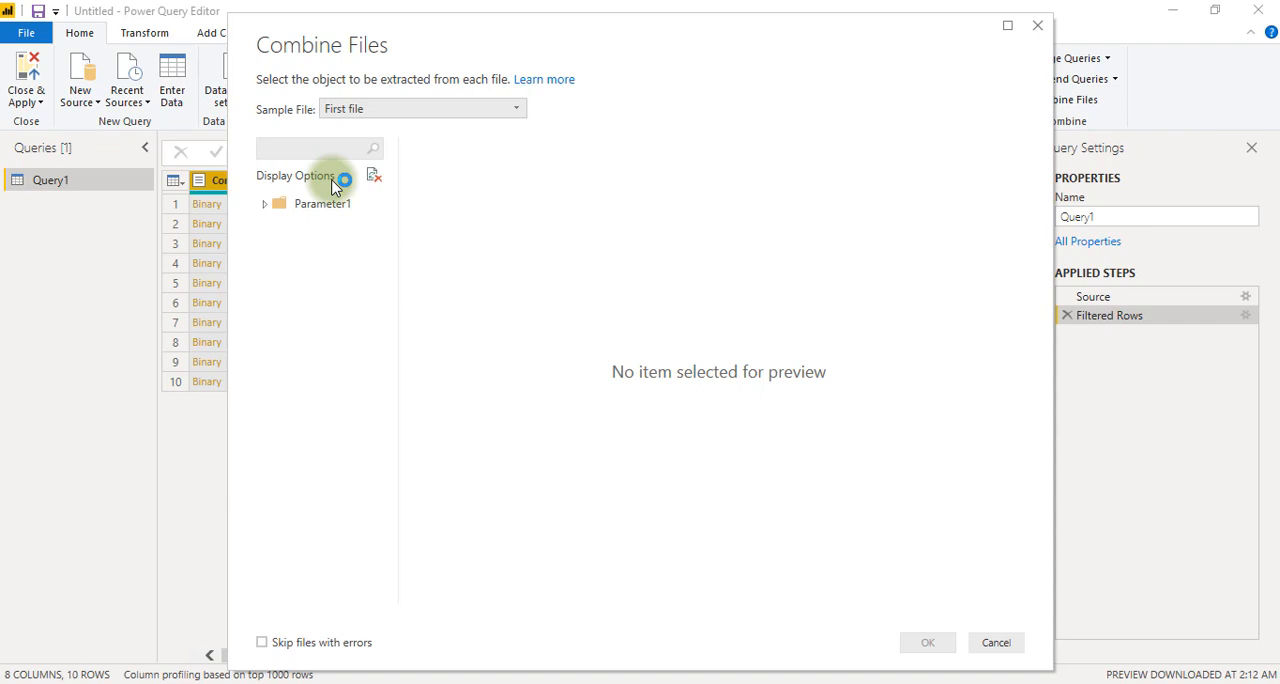
left_click(264, 204)
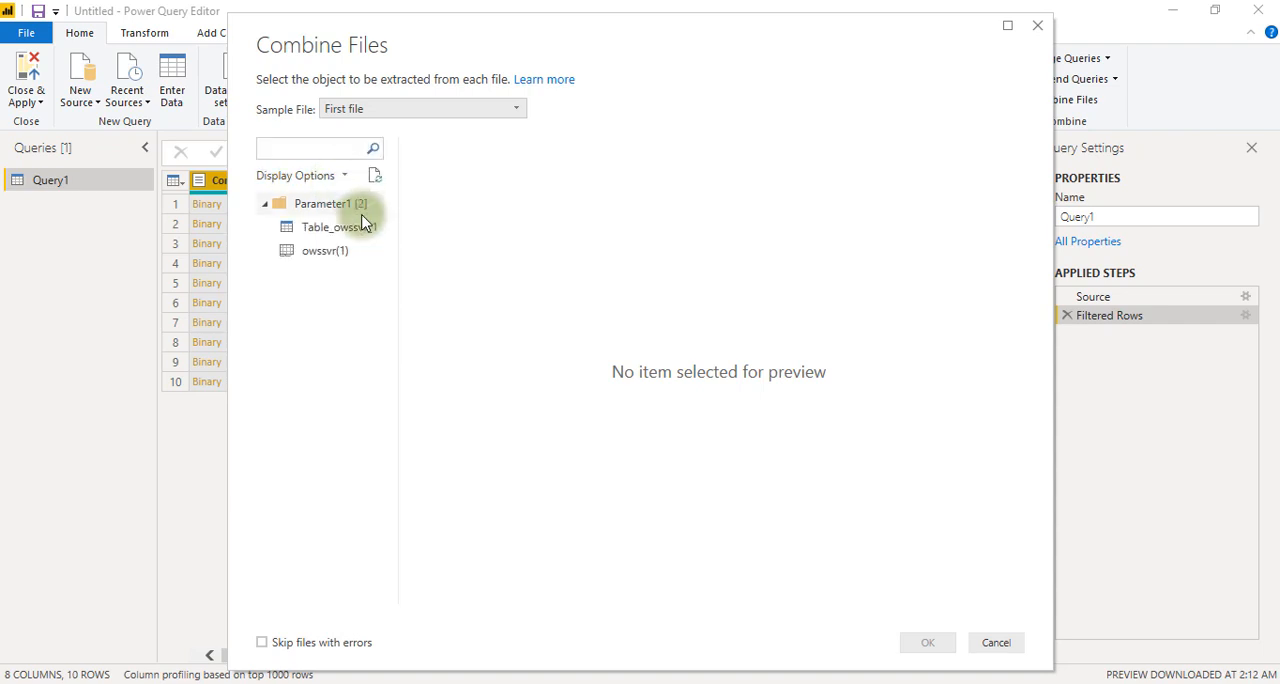
left_click(338, 226)
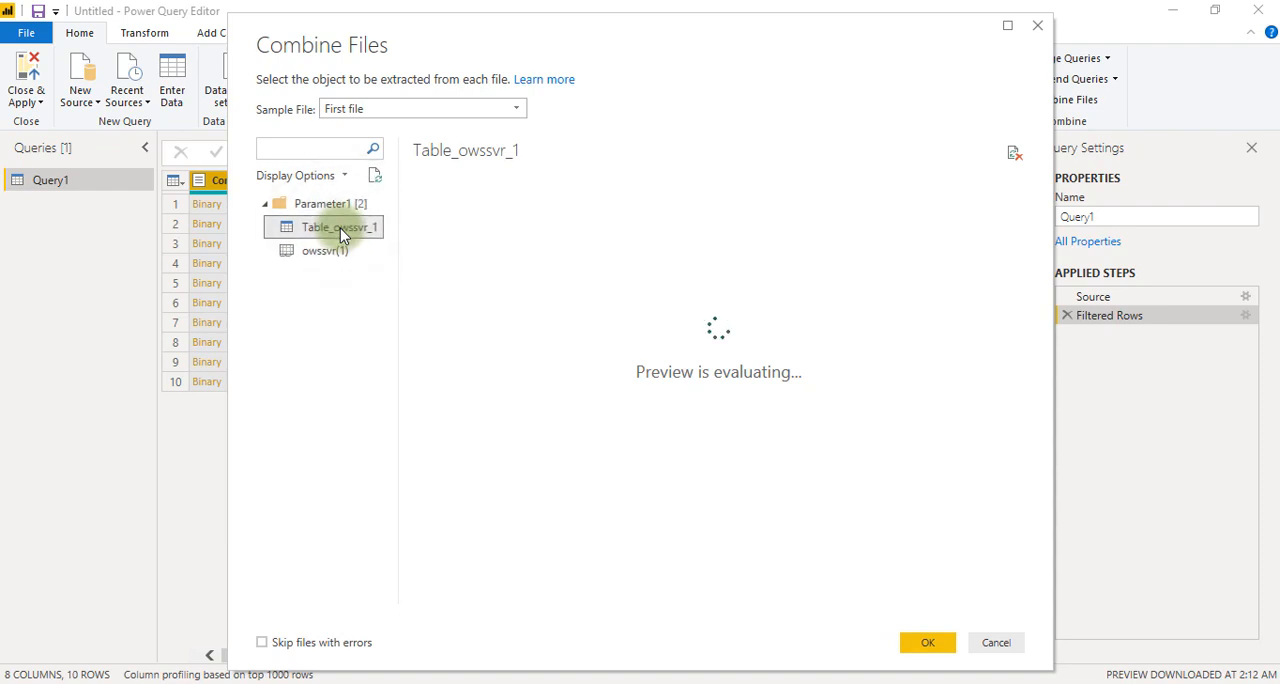
Choose the owssvr sheet from the sample file instead and confirm combining all workbooks.
left_click(336, 226)
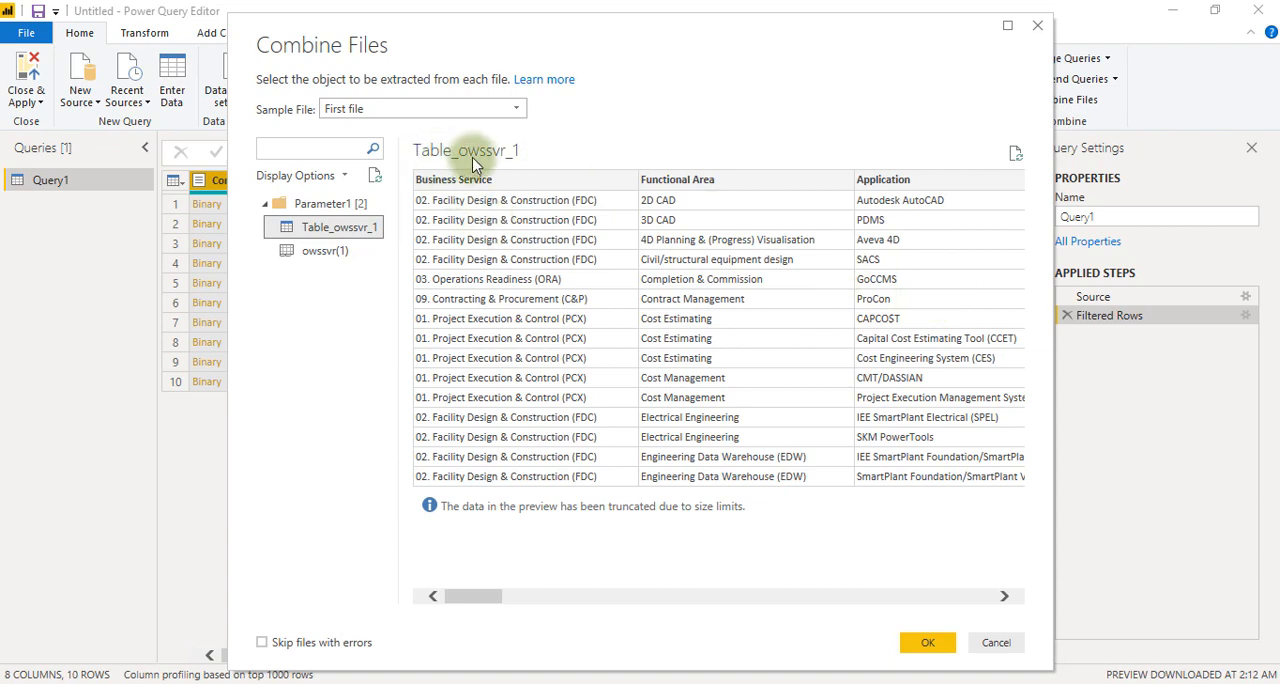
mouse_move(496, 172)
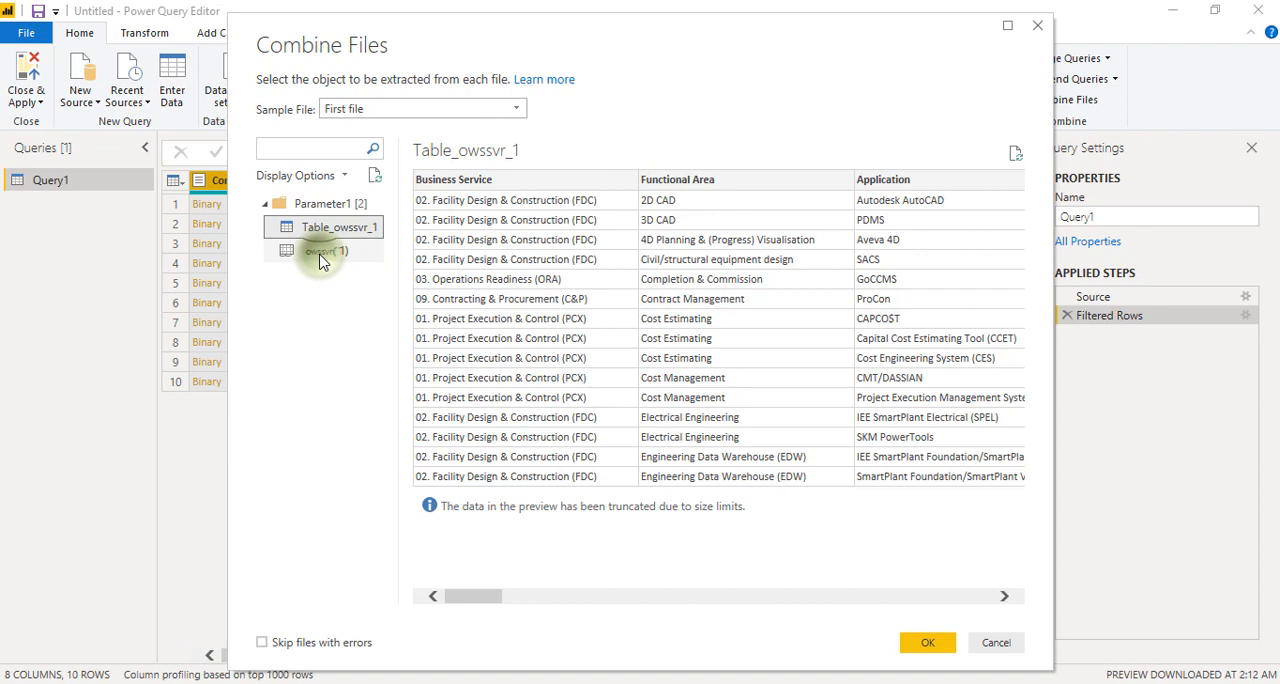
left_click(322, 250)
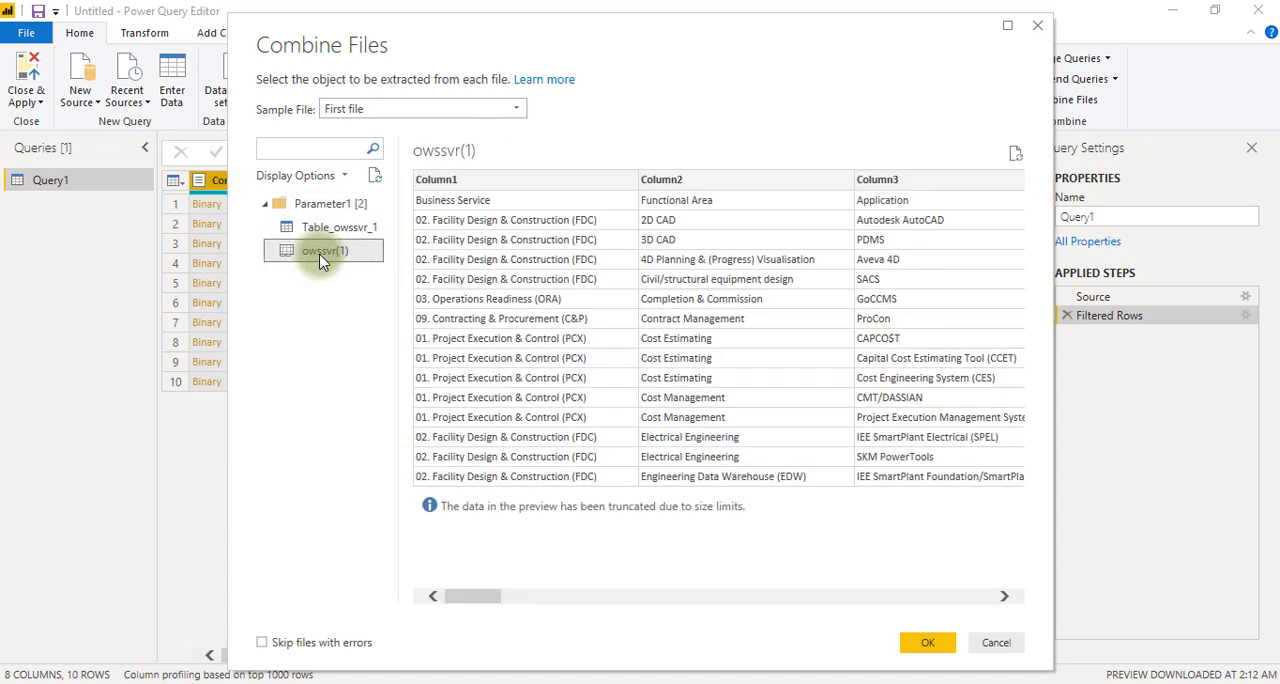
left_click(1004, 596)
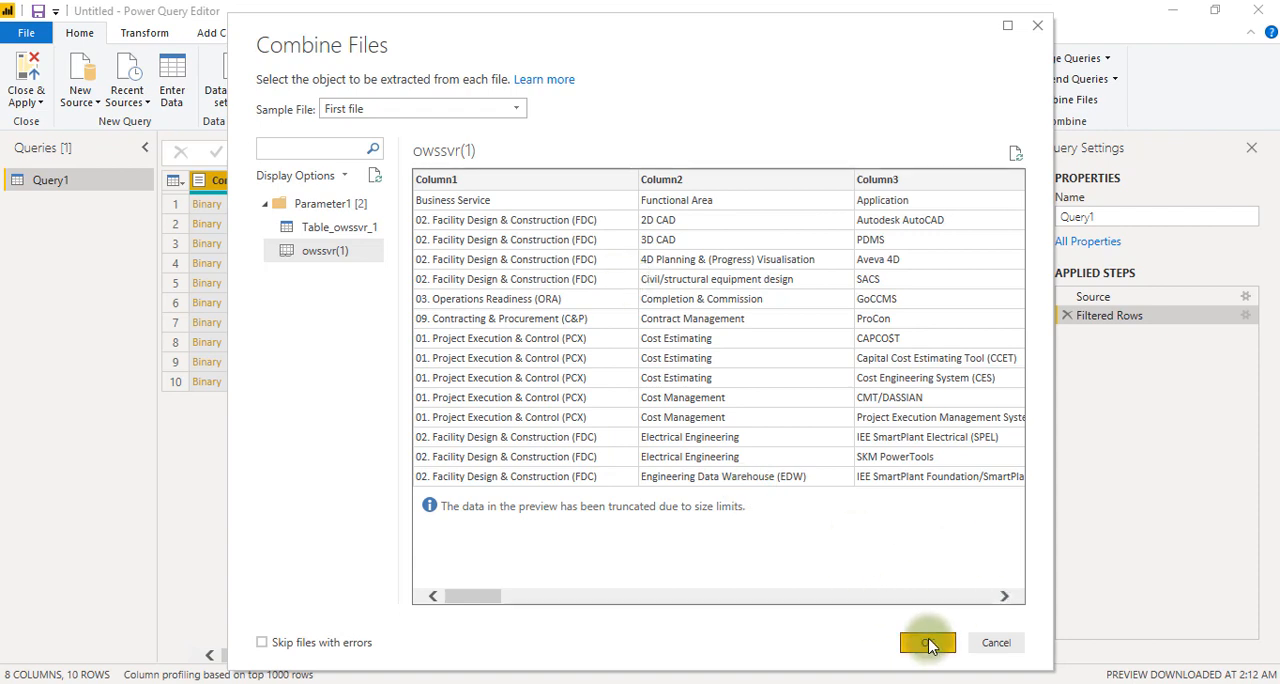
left_click(928, 642)
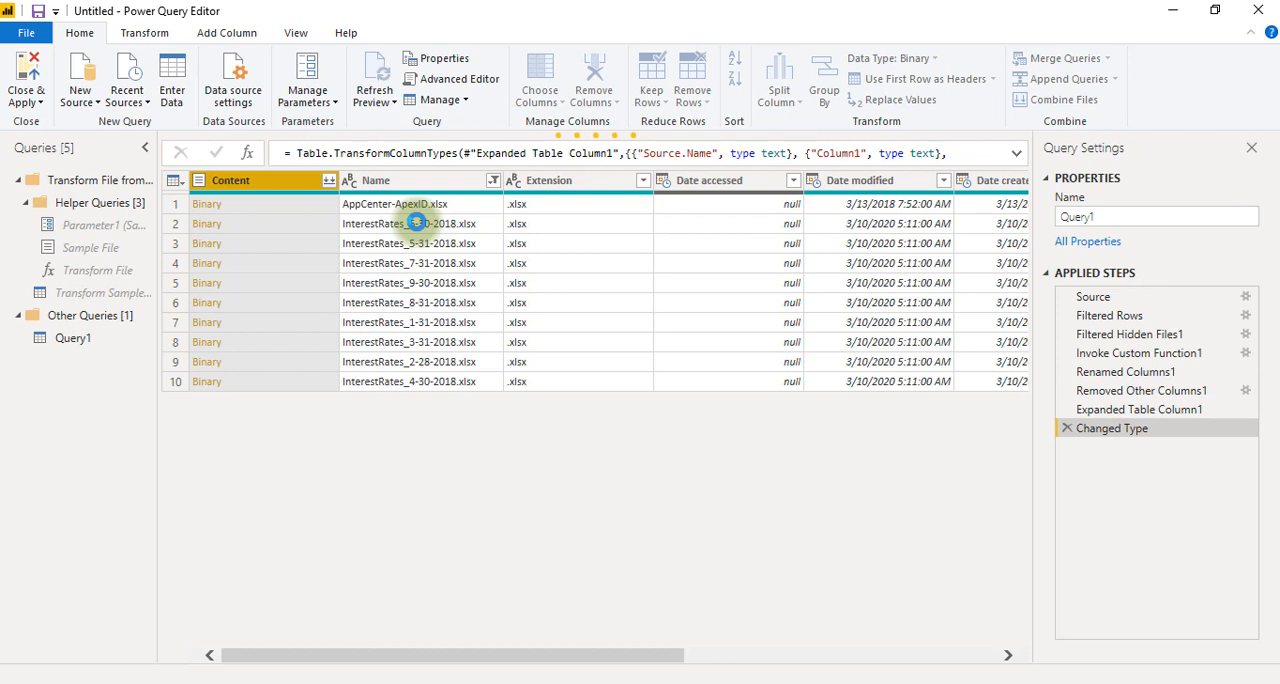
Show the final Changed Type step's combined rows tagged with Source.Name.
left_click(1092, 296)
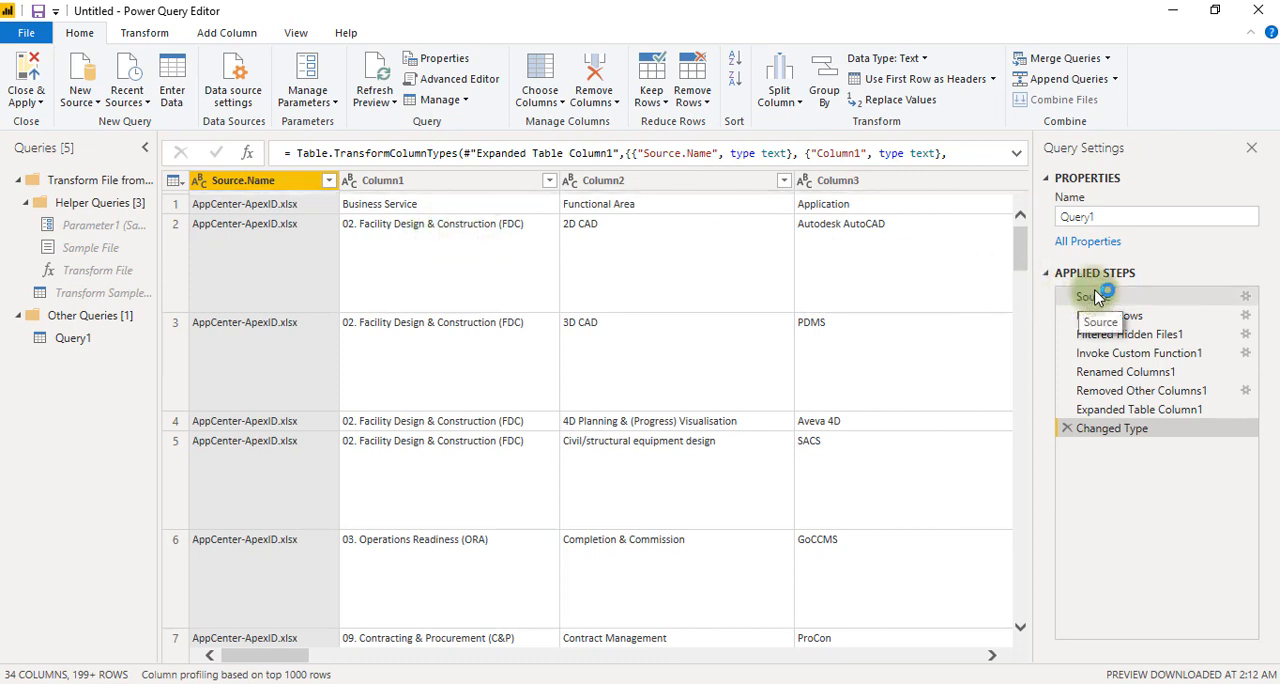
mouse_move(1150, 292)
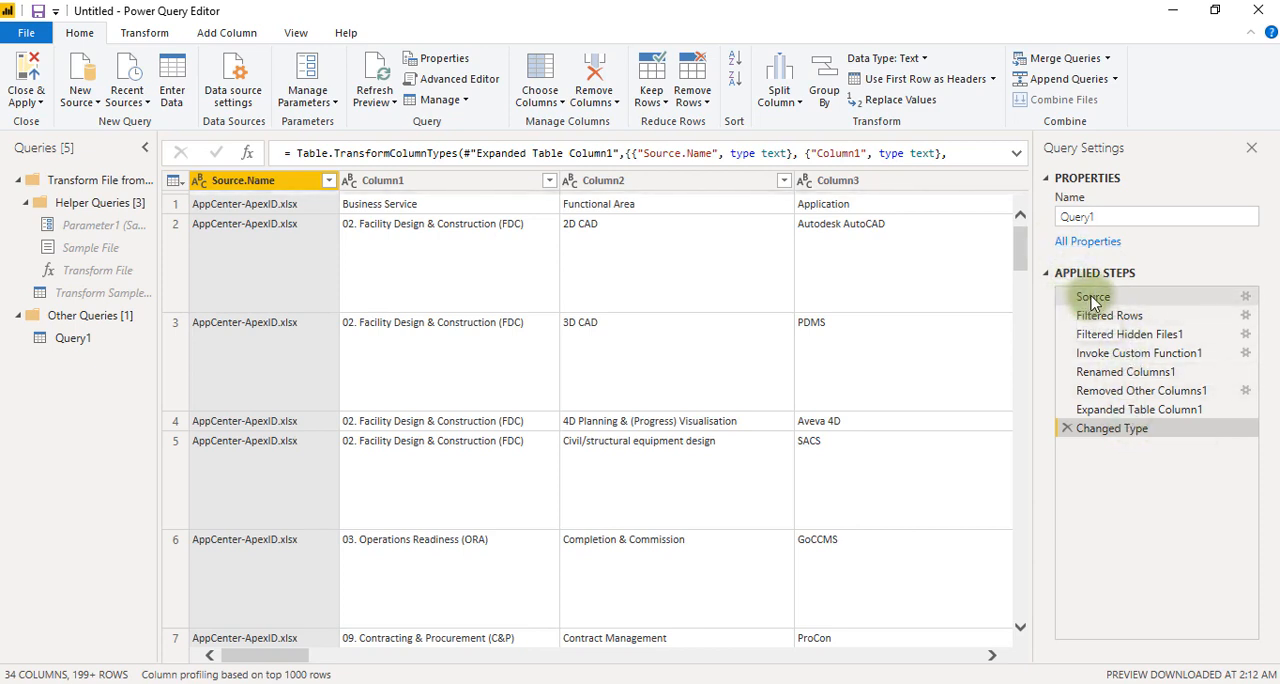
mouse_move(1108, 316)
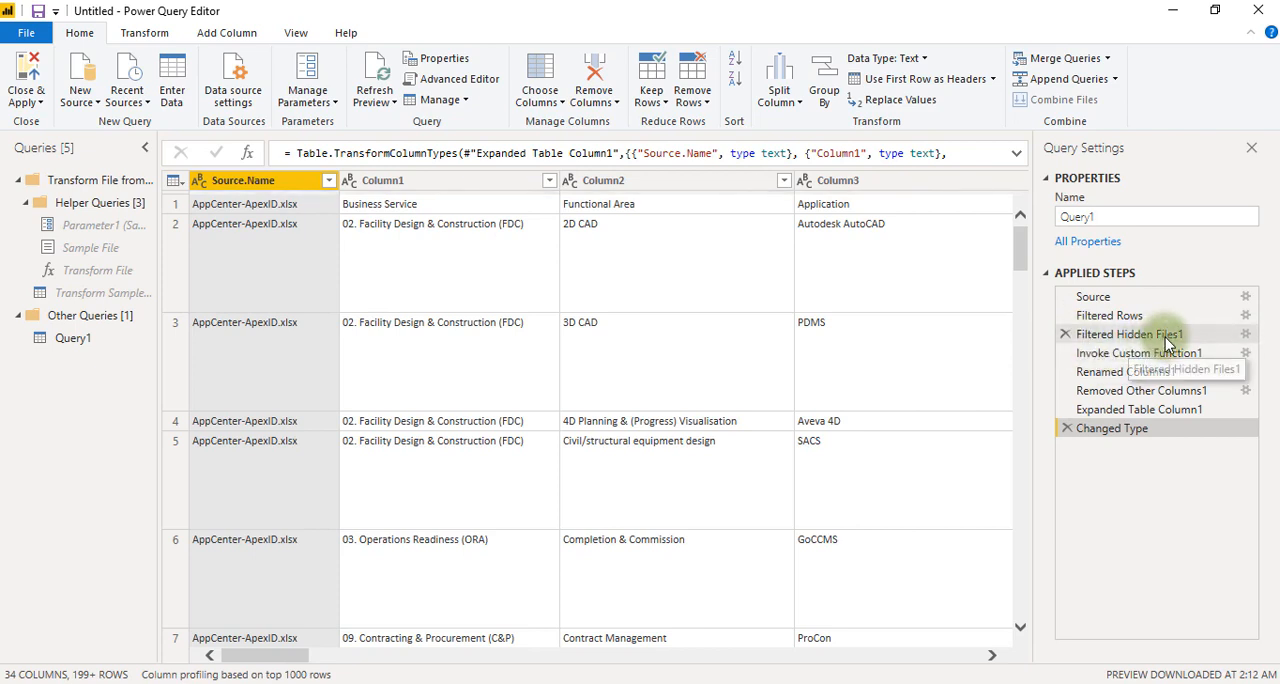
mouse_move(1128, 416)
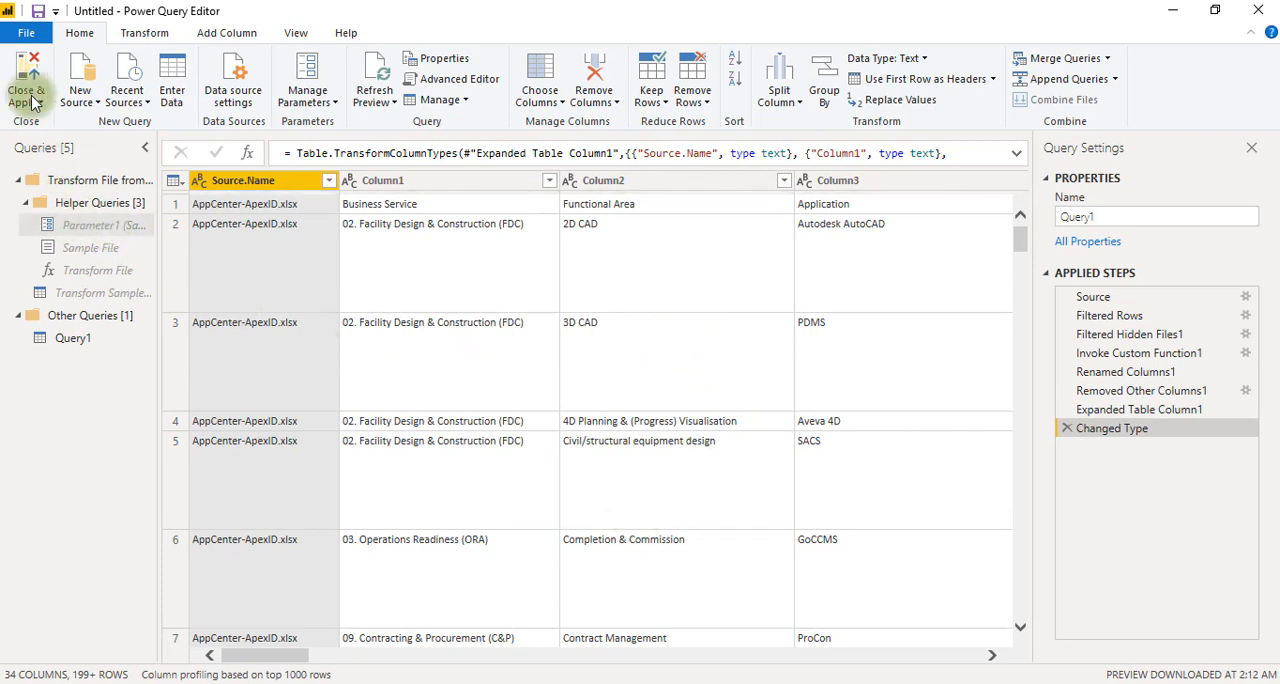
Close & Apply the editor and apply pending changes so Query1 loads into the report.
left_click(26, 80)
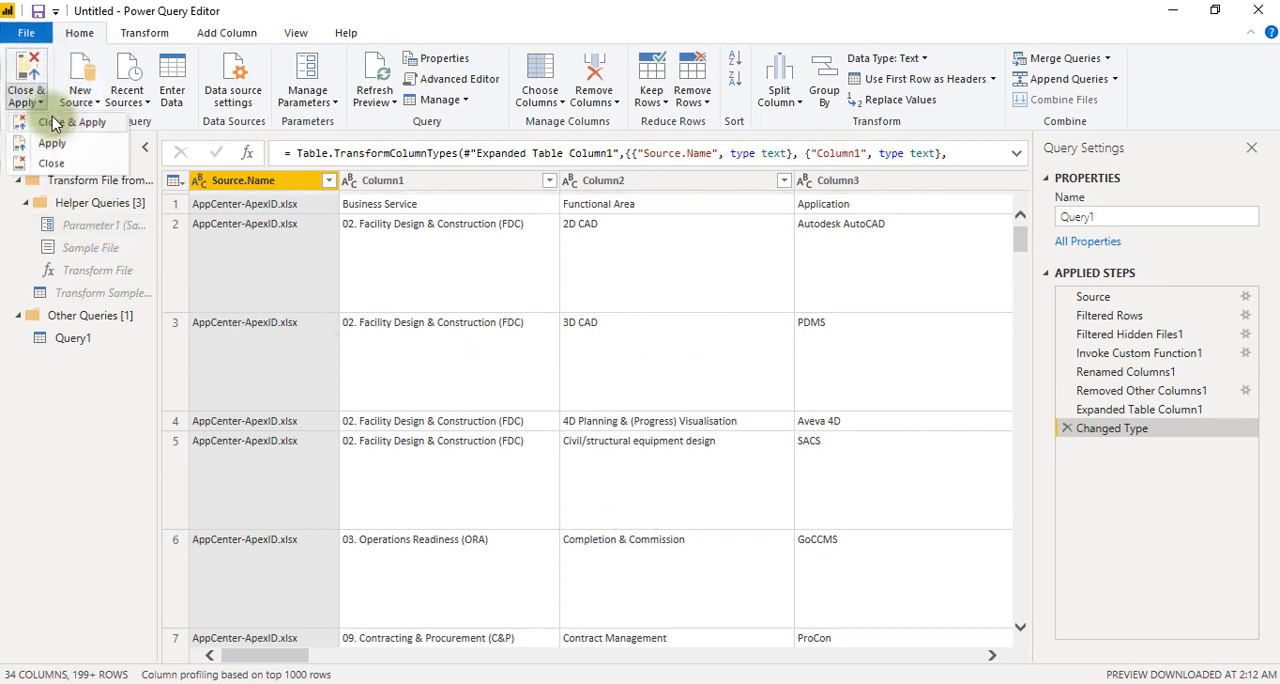
left_click(26, 80)
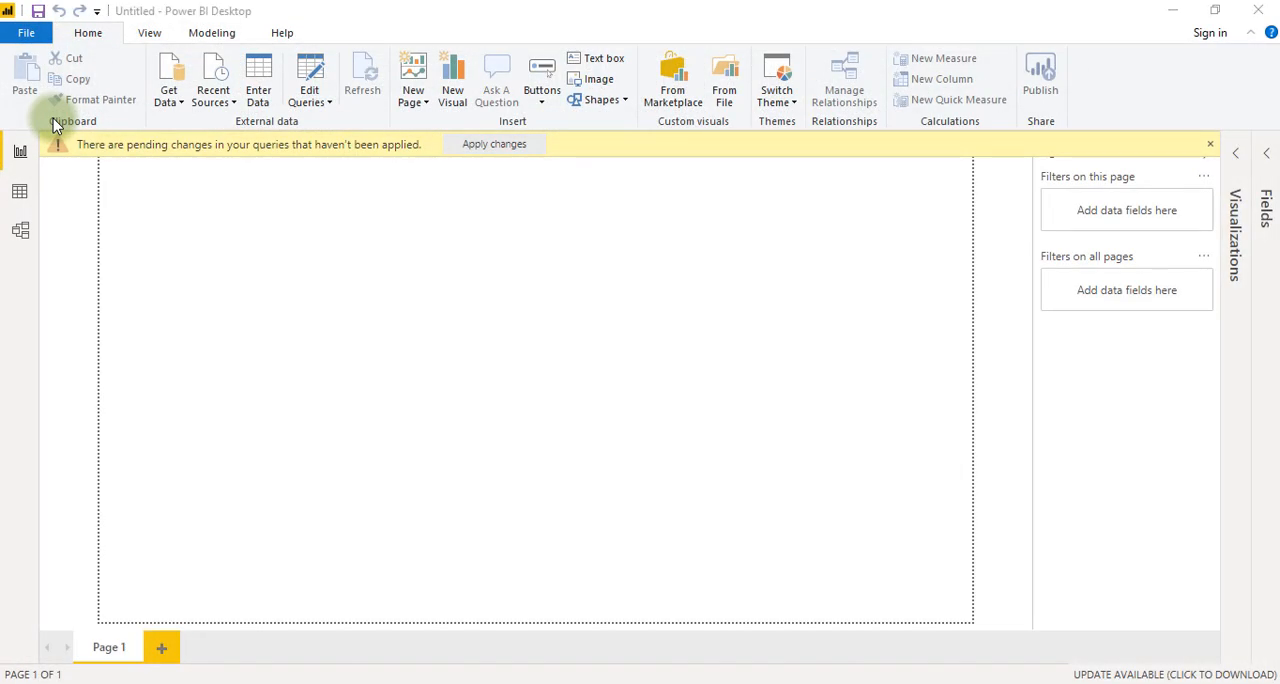
left_click(494, 144)
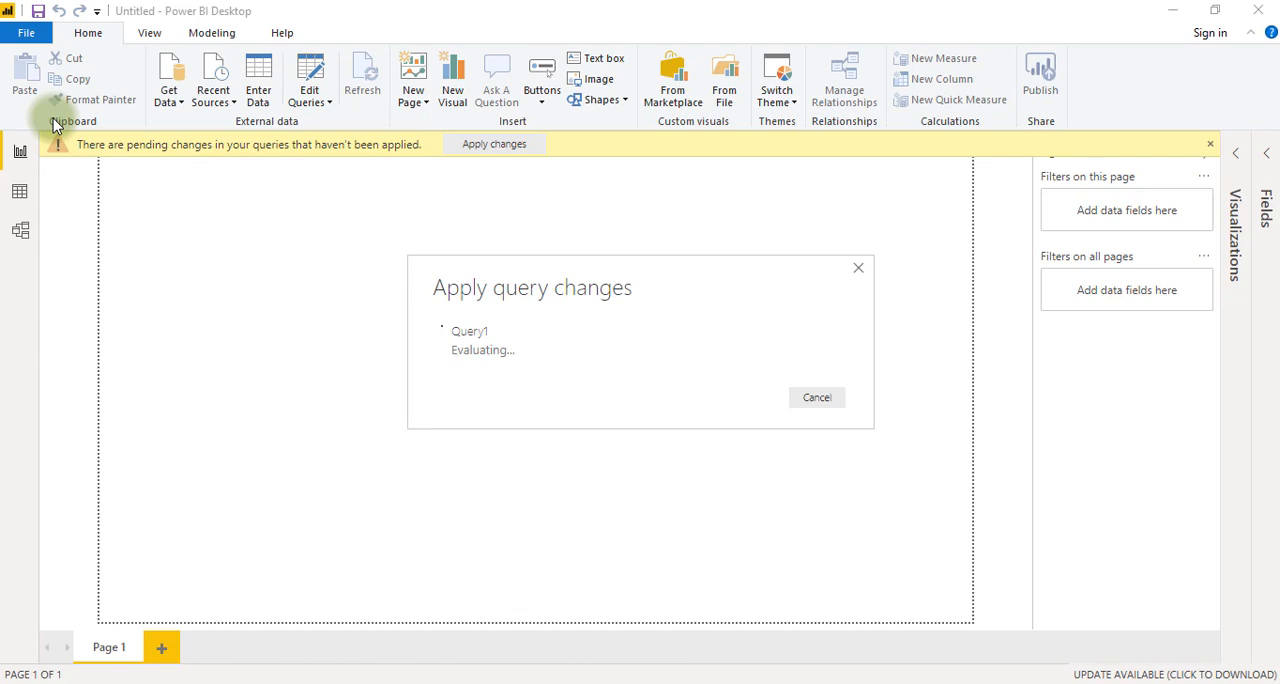